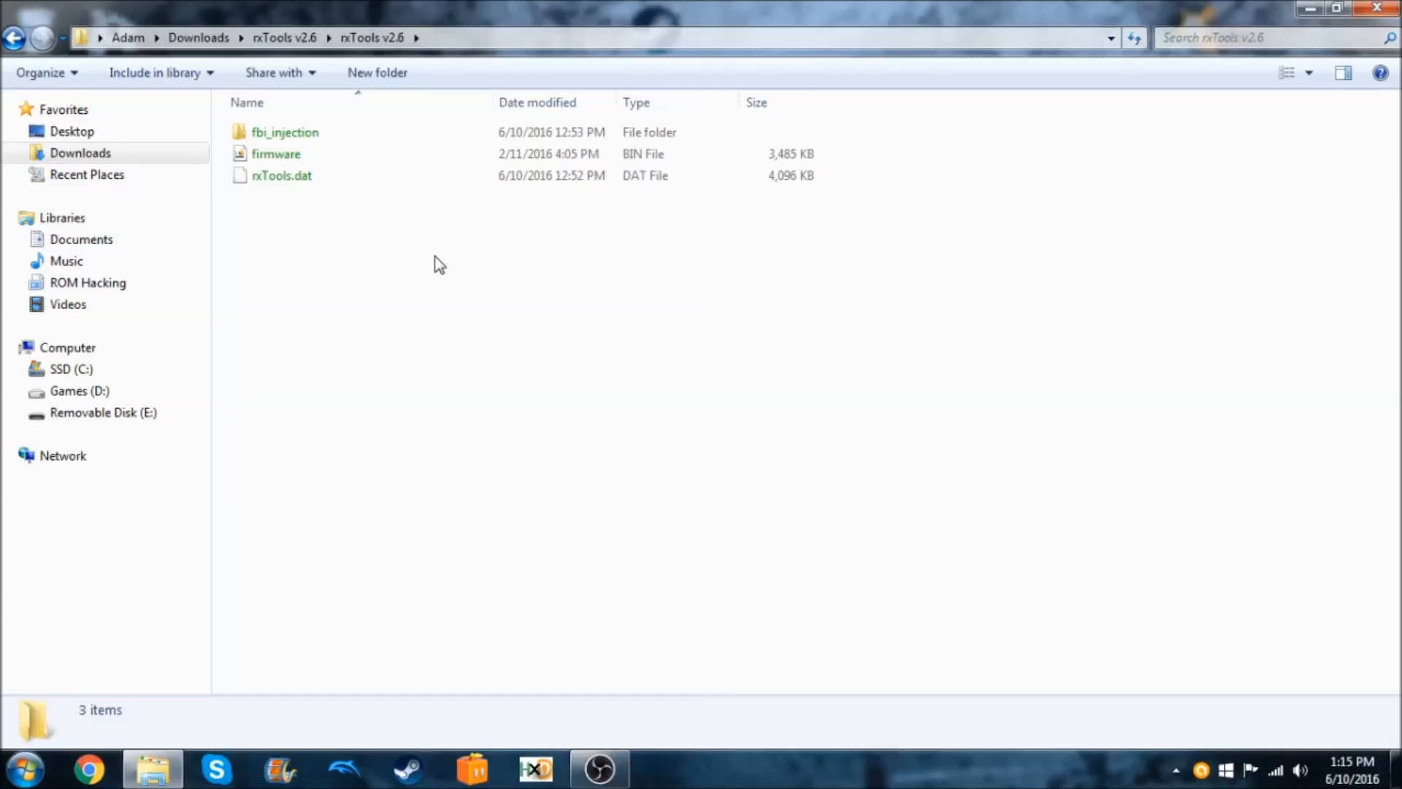
pyautogui.moveTo(398, 307)
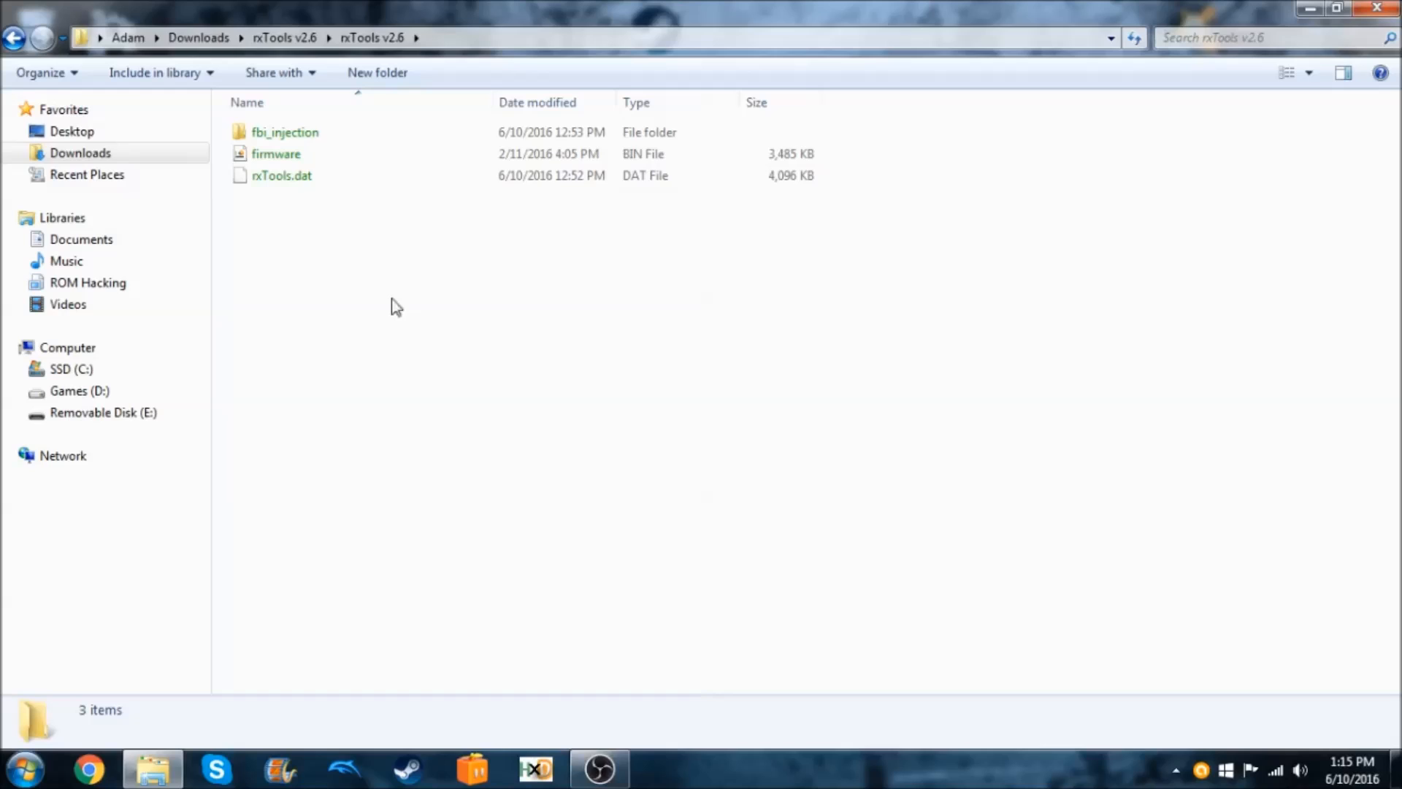
pyautogui.moveTo(449, 226)
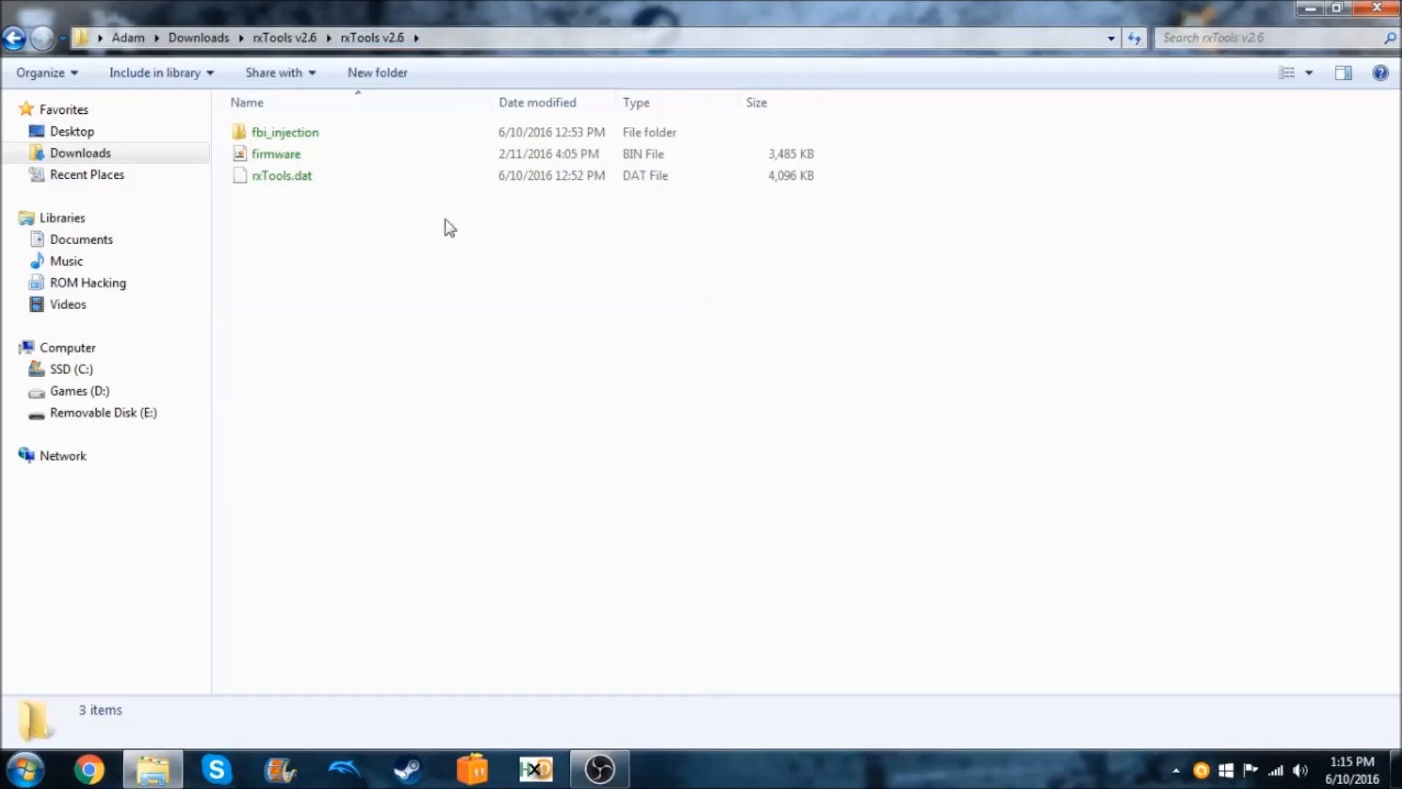
pyautogui.moveTo(389, 299)
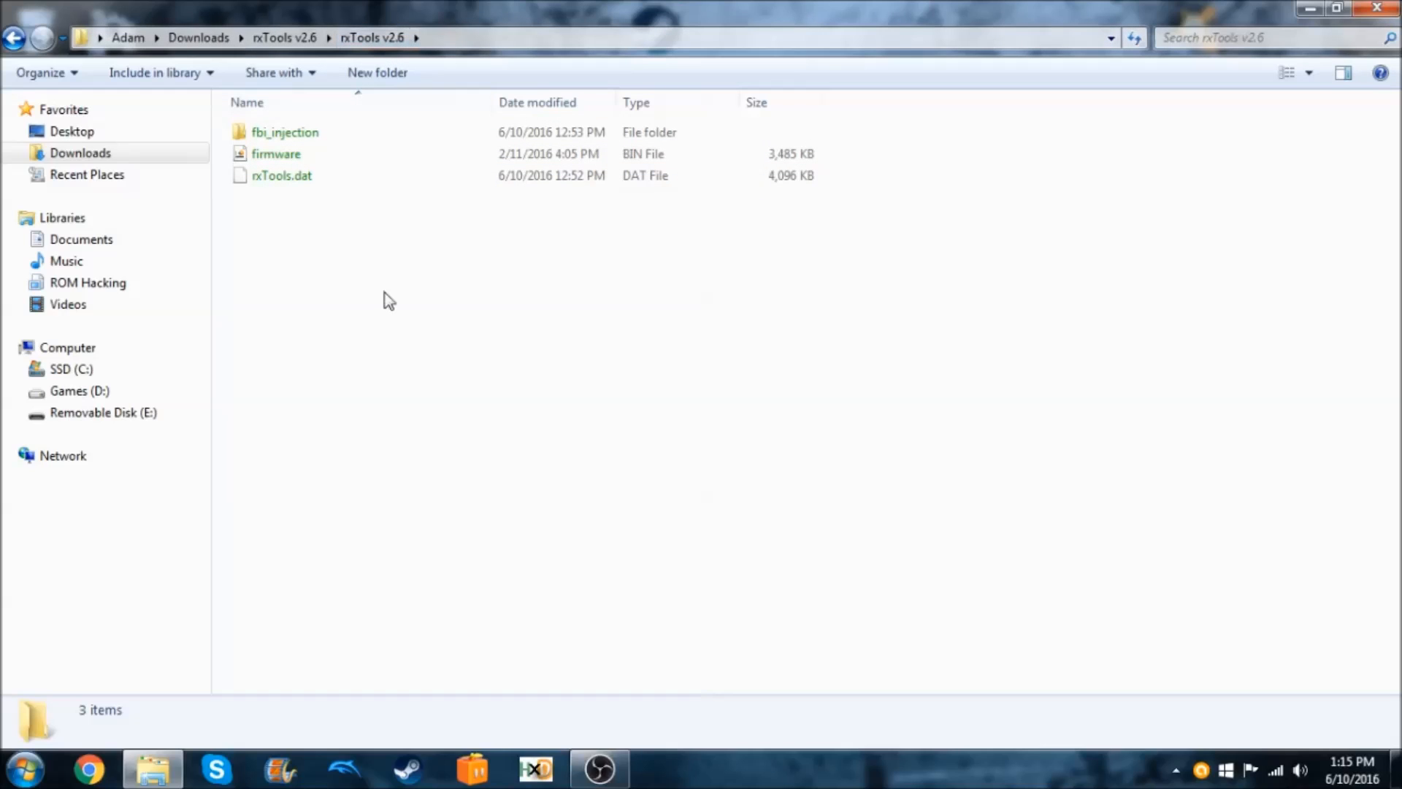
pyautogui.moveTo(364, 253)
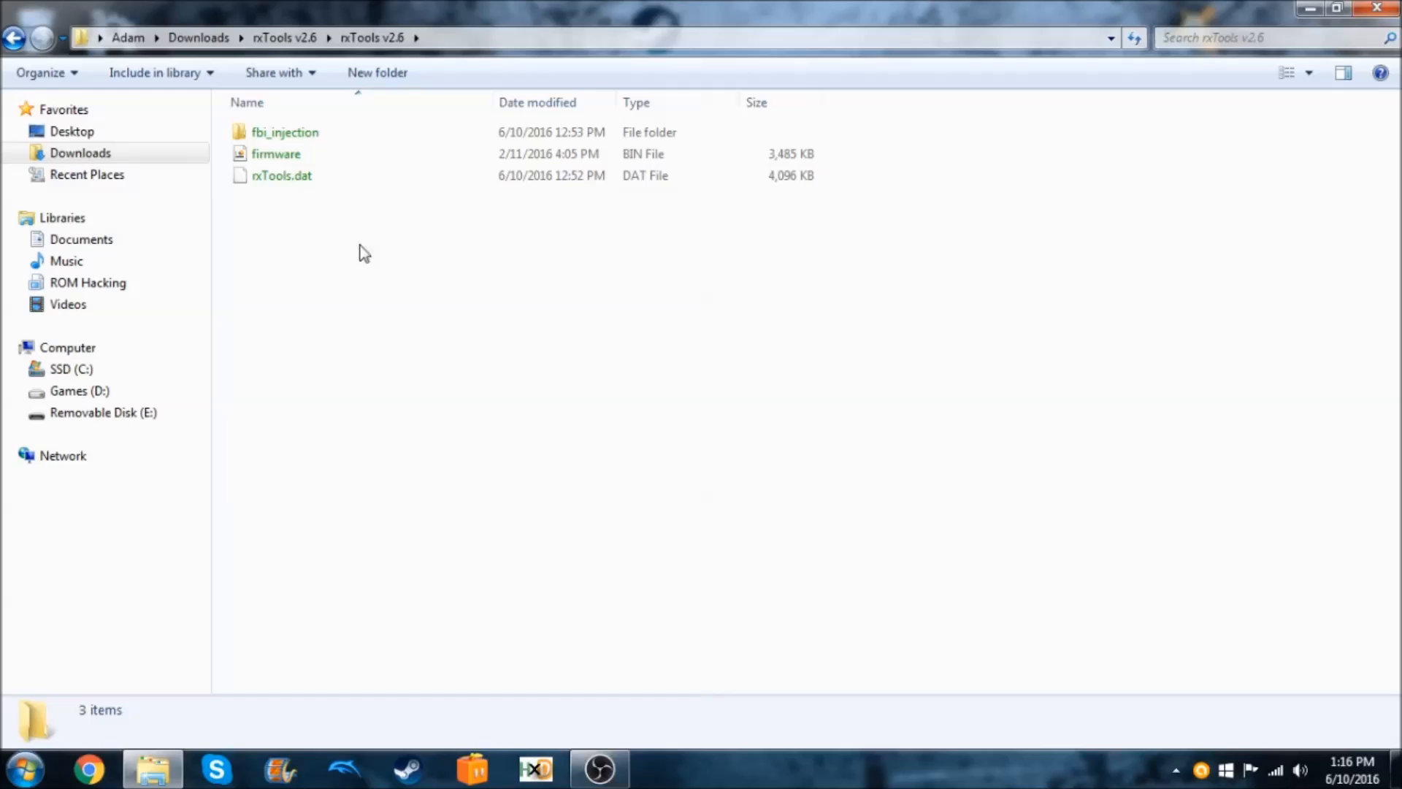
# Step: Copy firmware and rxTools.dat to Removable Disk (E:) without encryption, applying to all items
pyautogui.rightClick(363, 254)
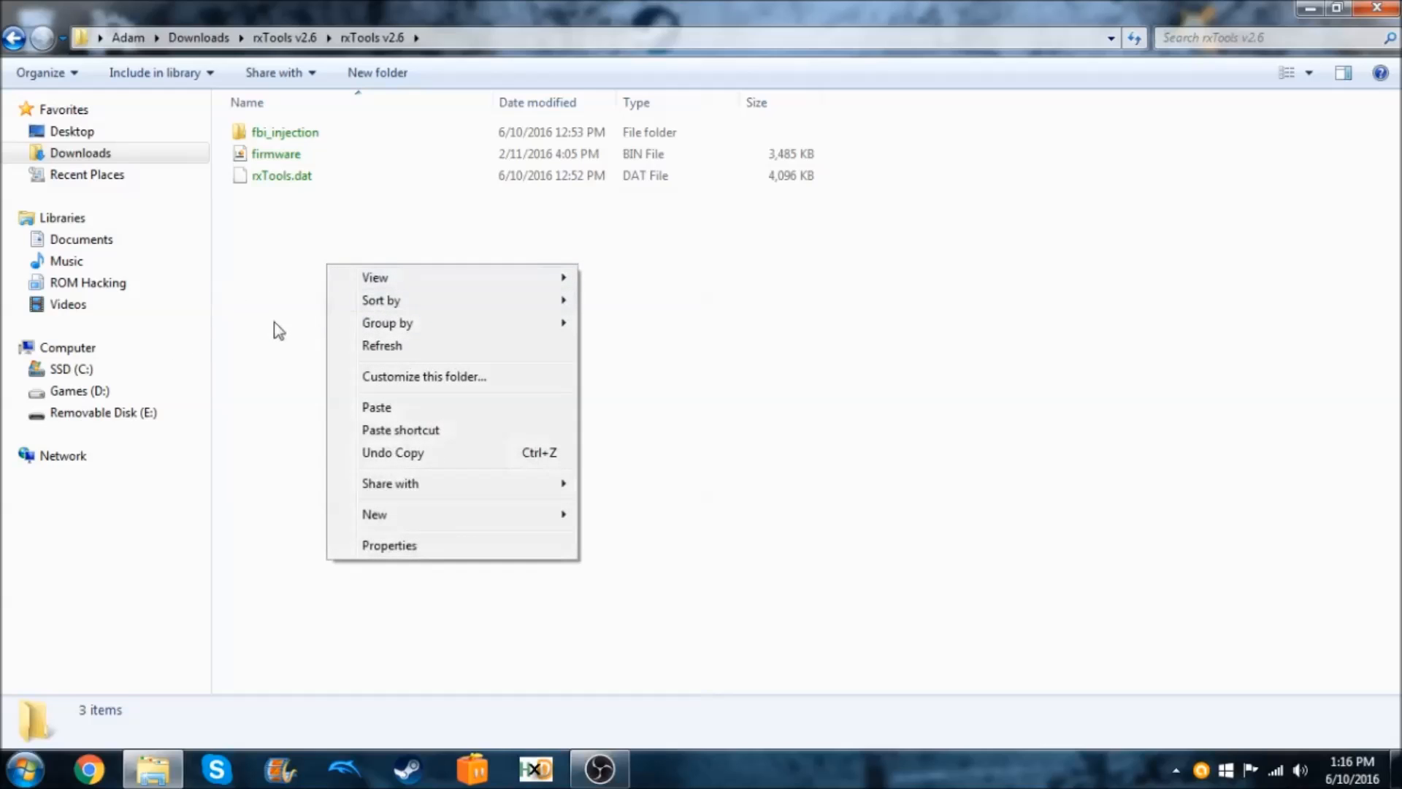
pyautogui.click(323, 358)
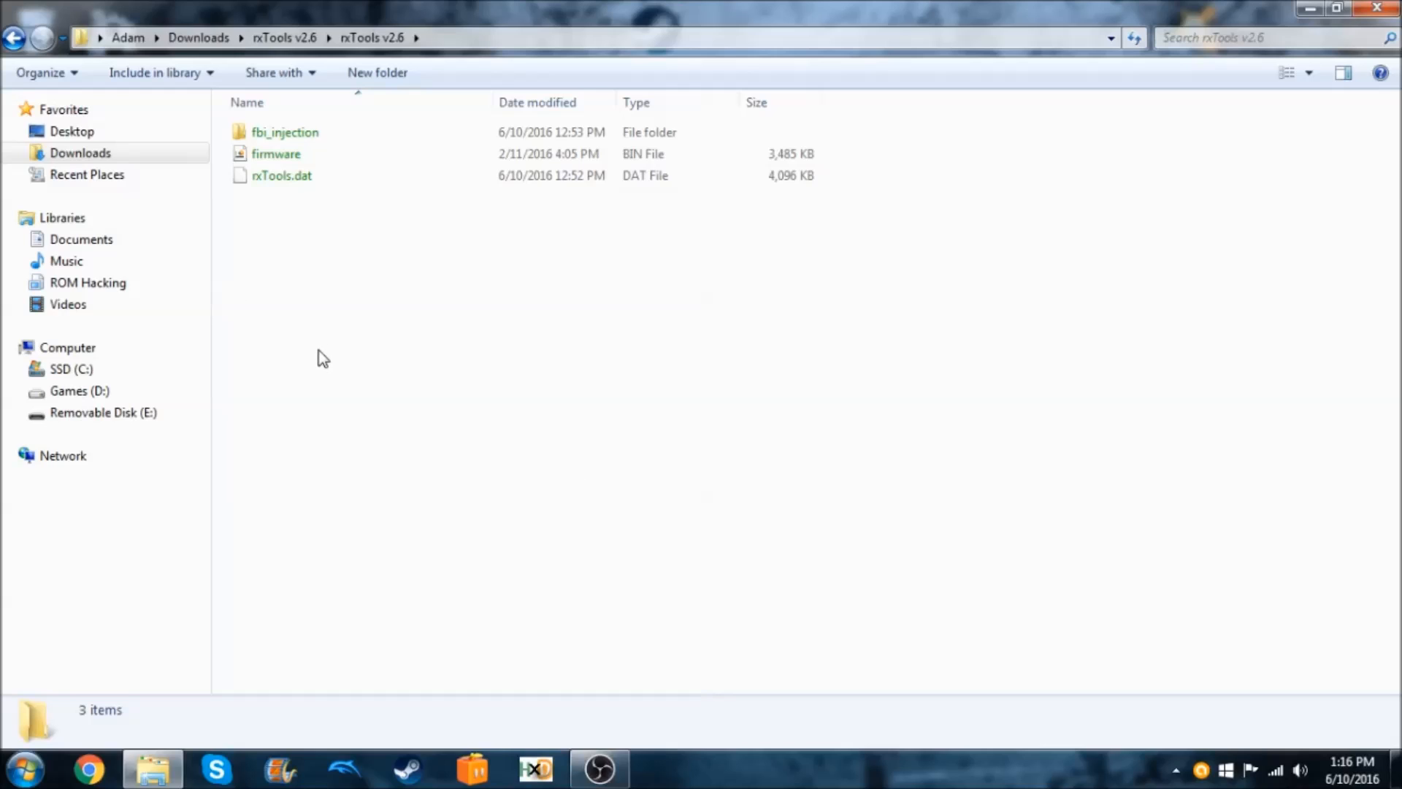
pyautogui.click(280, 175)
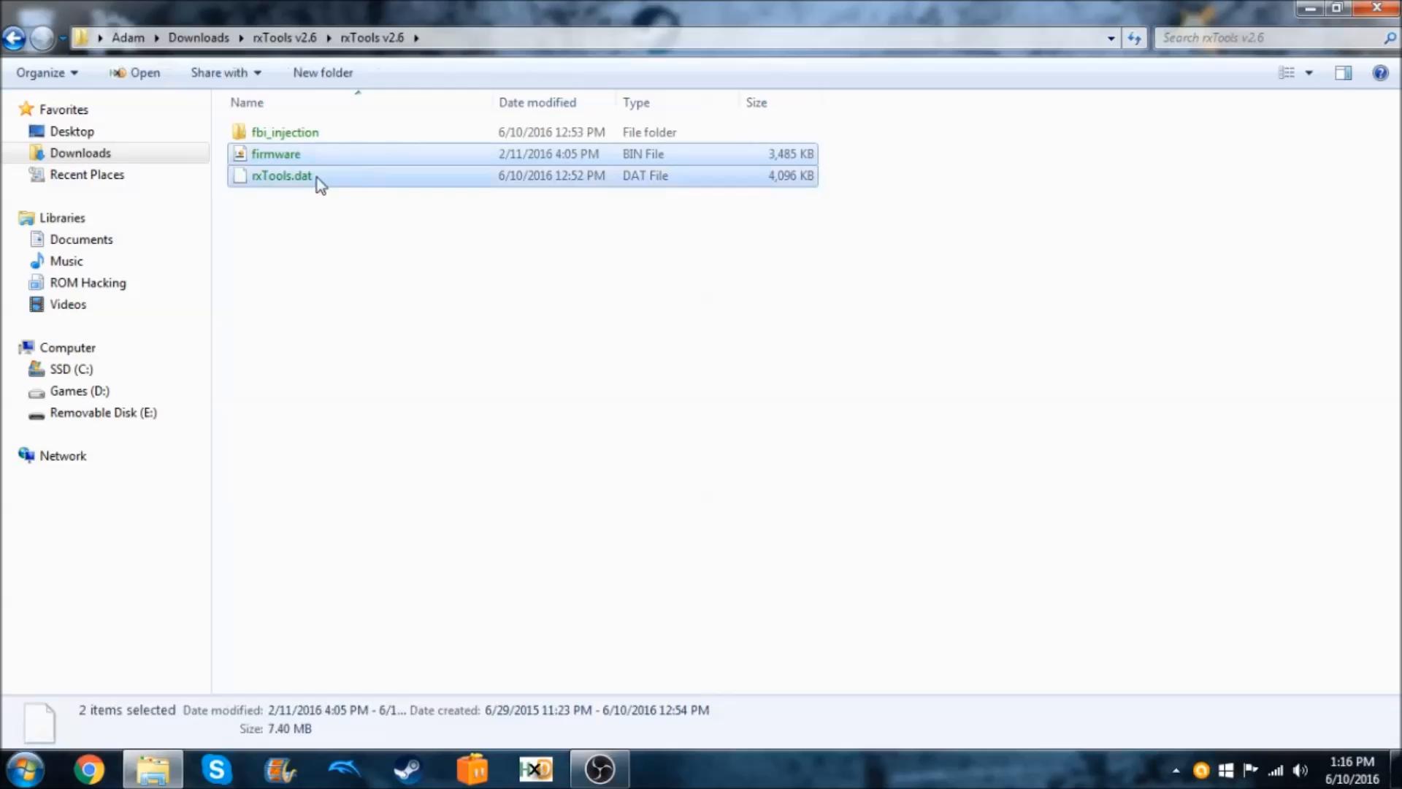
pyautogui.moveTo(331, 217)
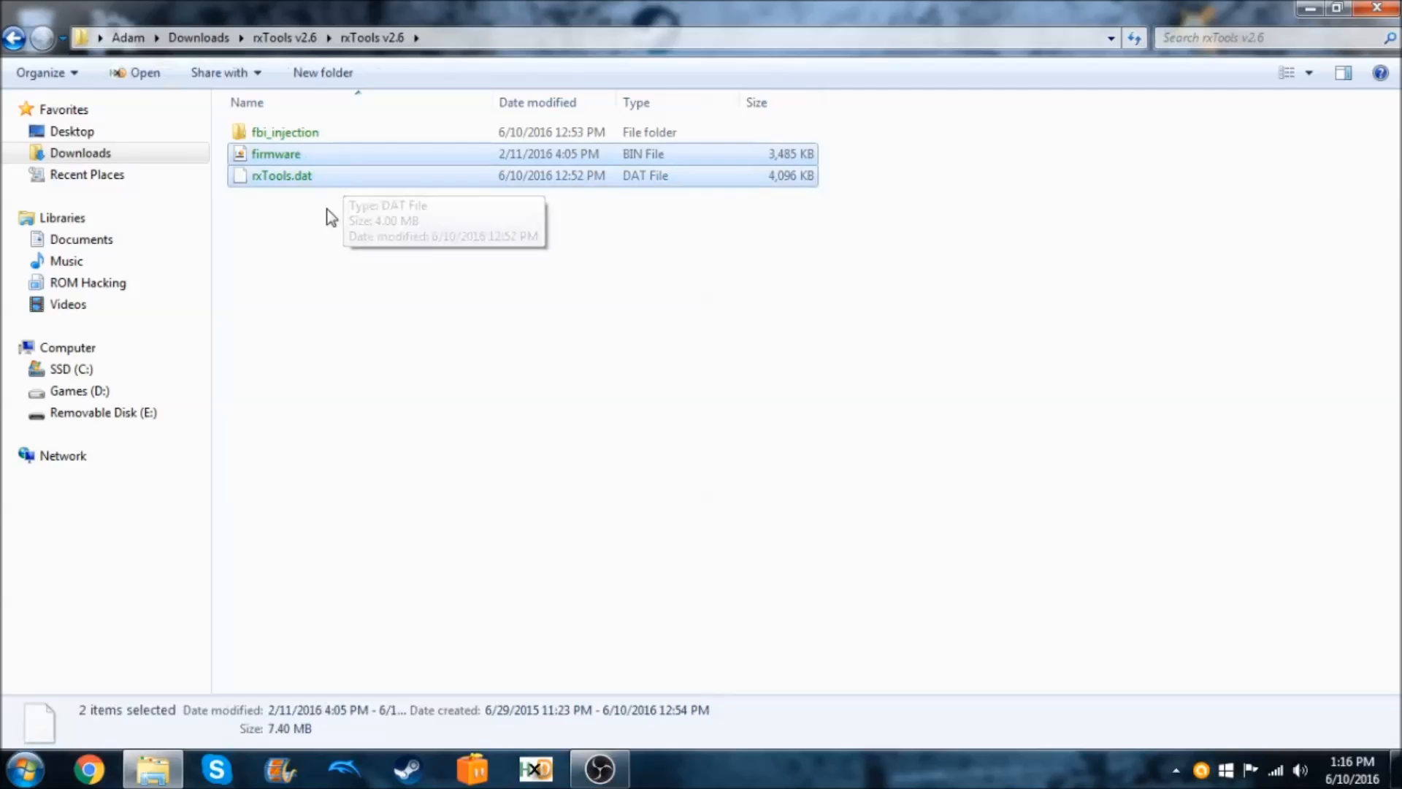
pyautogui.click(284, 132)
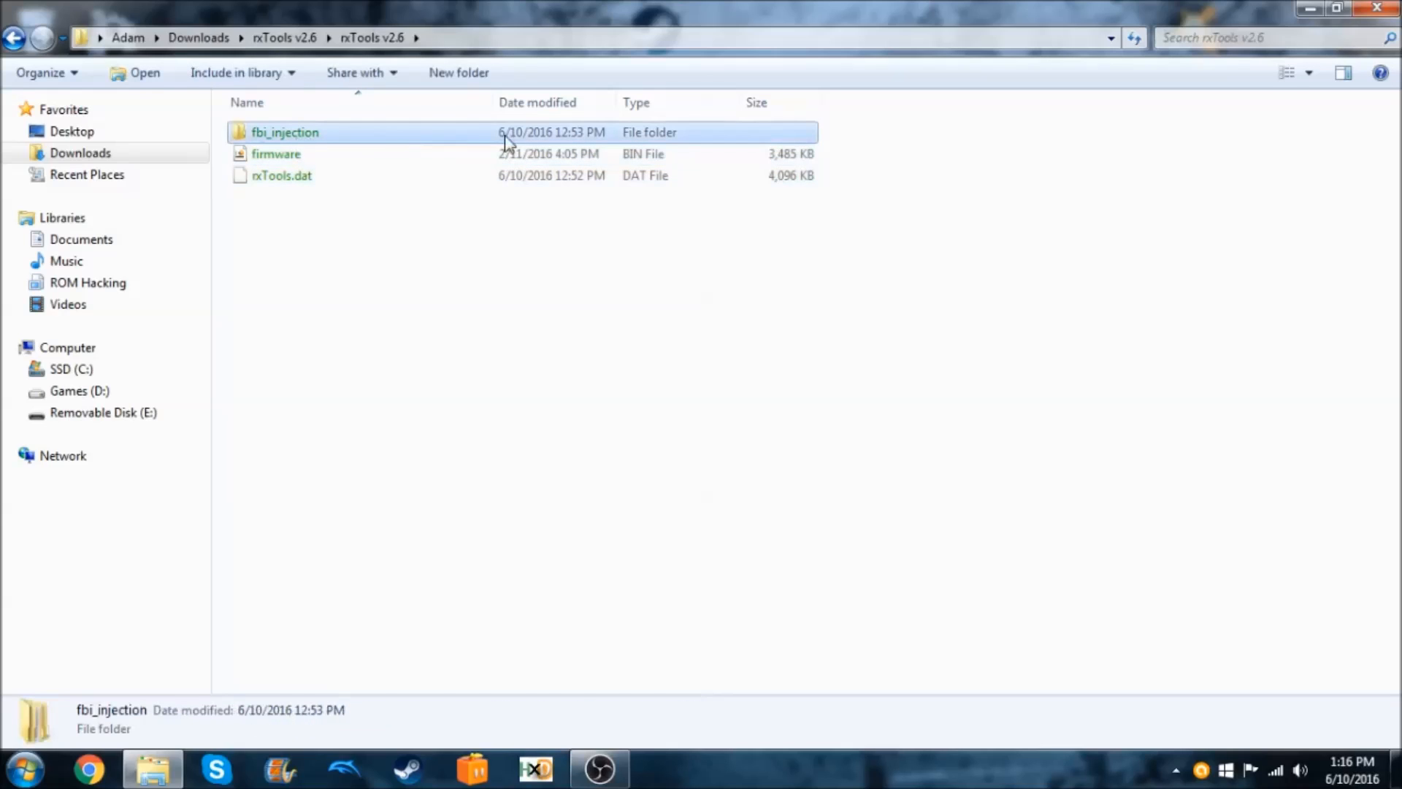
pyautogui.moveTo(432, 246)
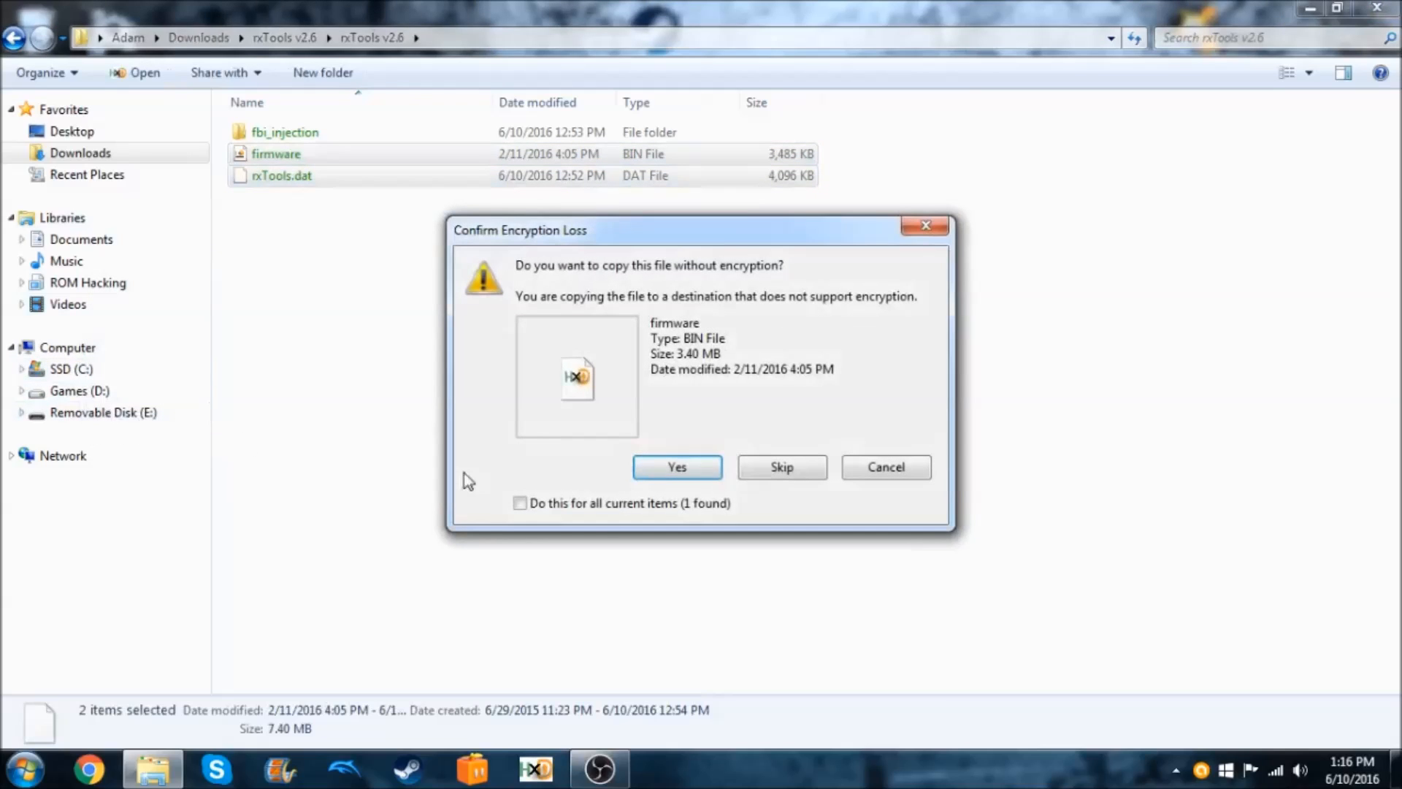
pyautogui.click(519, 503)
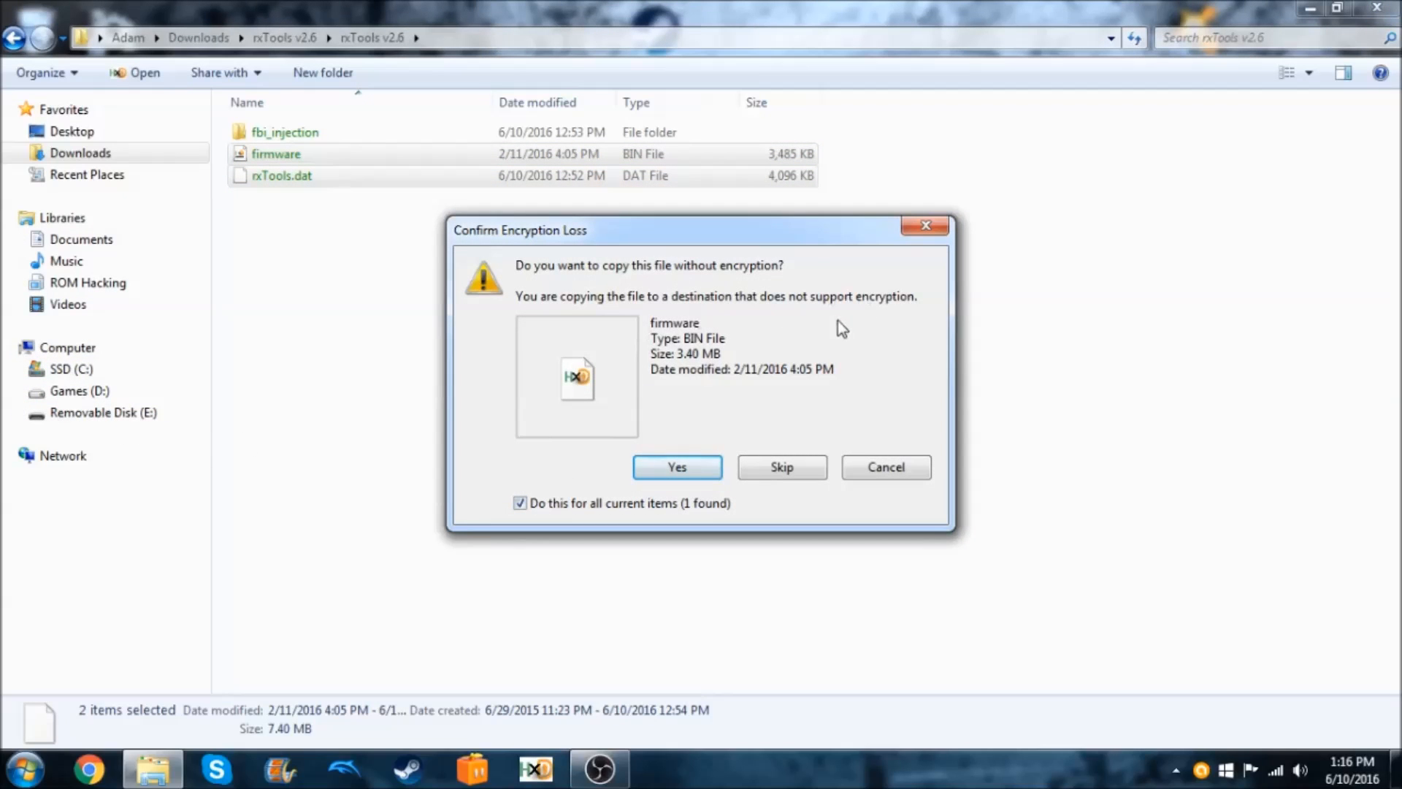
pyautogui.click(677, 467)
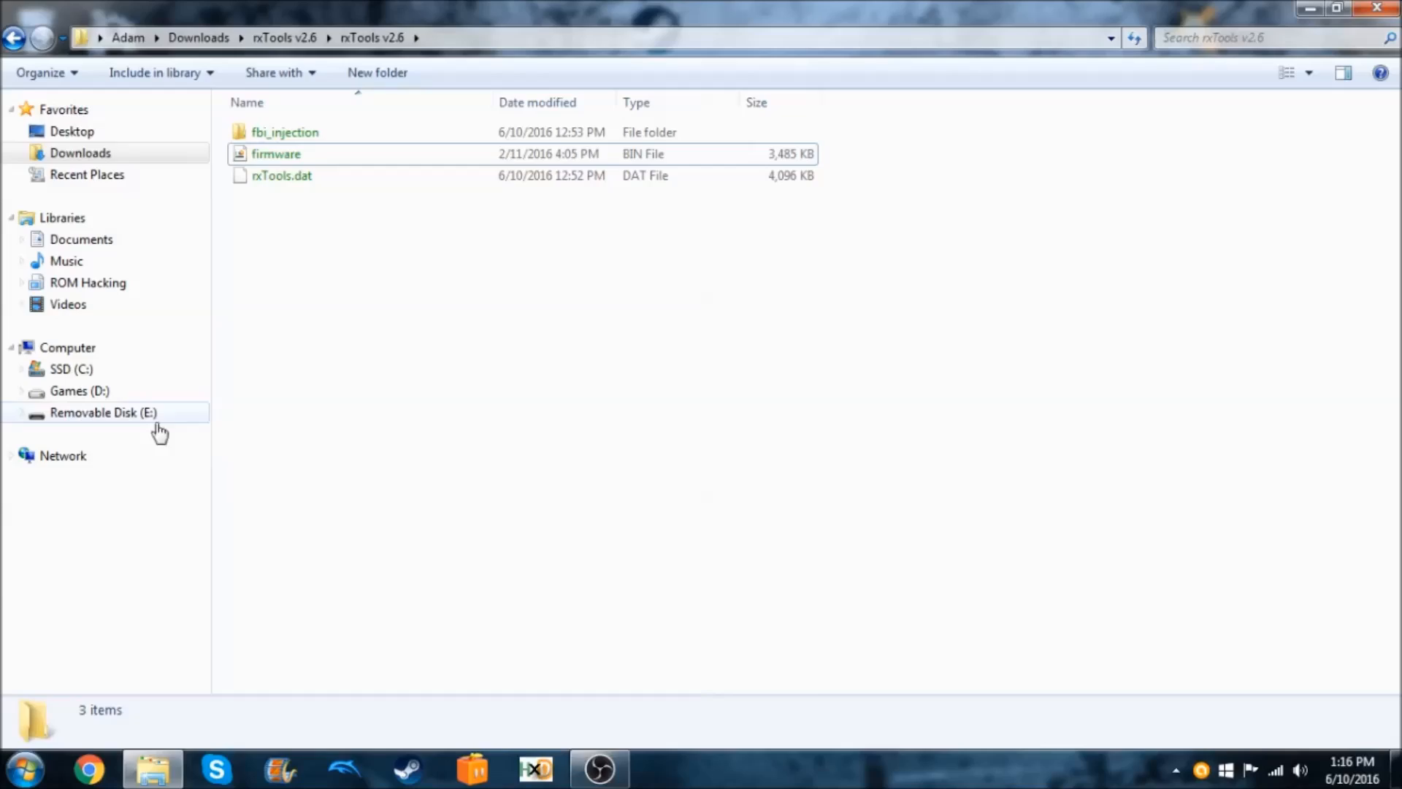
pyautogui.rightClick(104, 412)
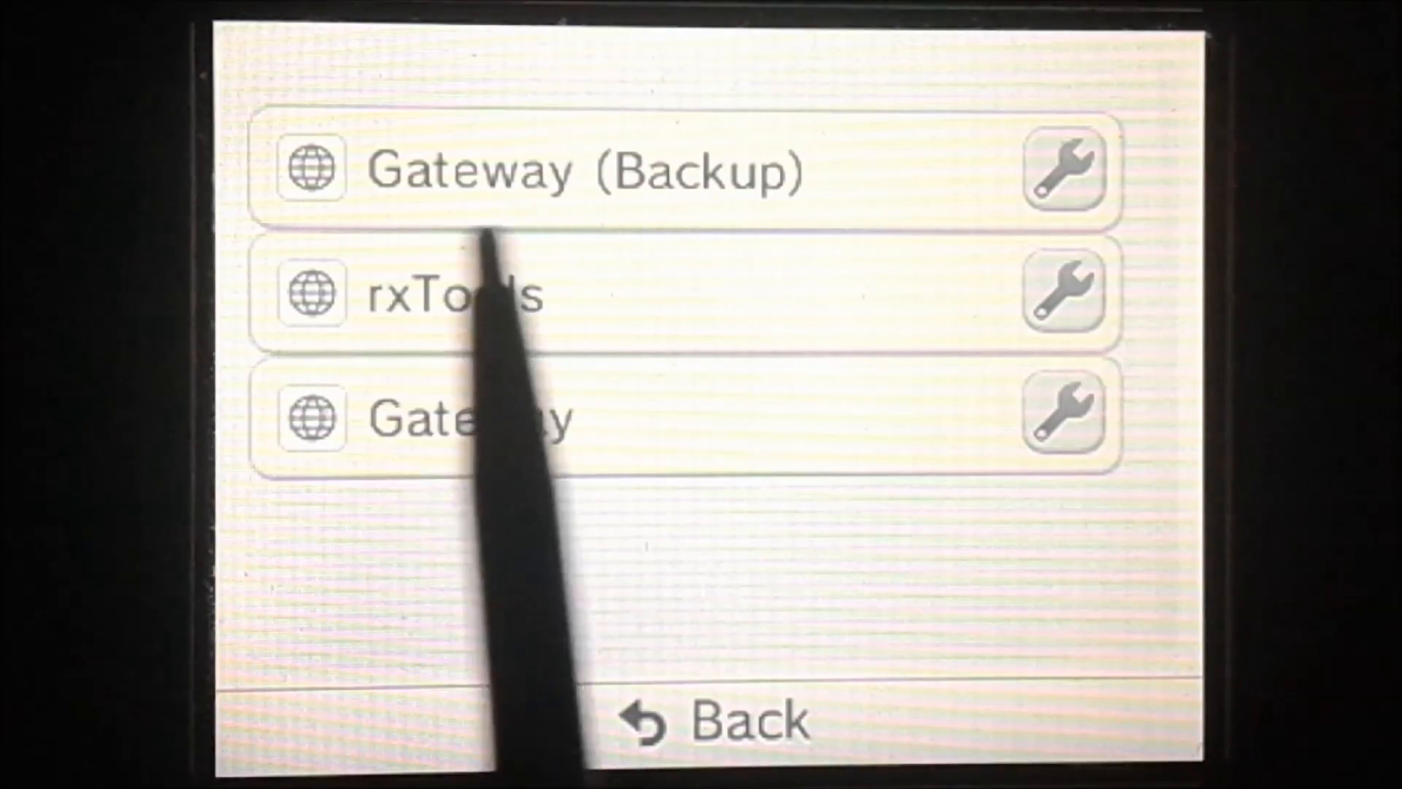
# Step: Launch rxTools from its bookmark in the 3DS Internet Browser
pyautogui.click(465, 292)
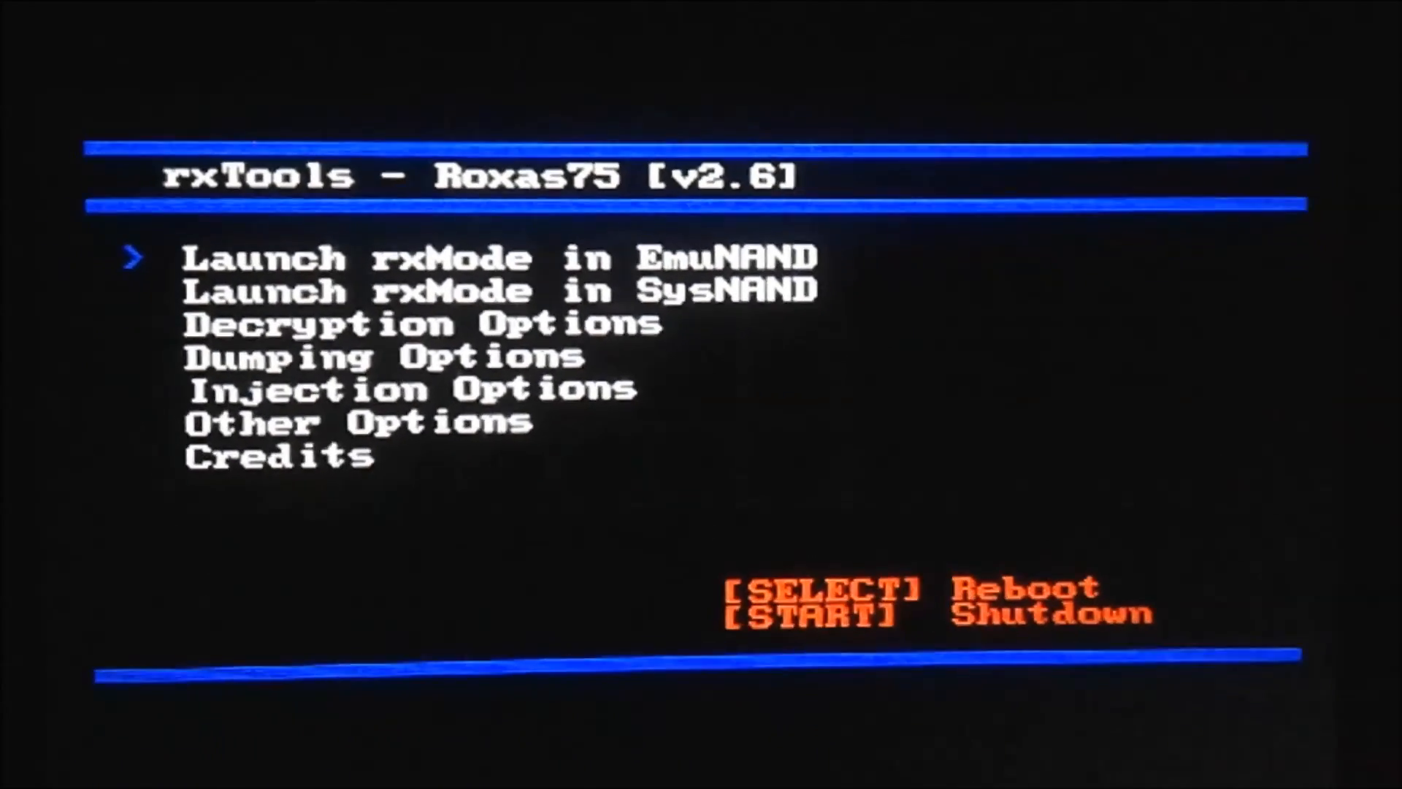
# Step: Choose Install FBI over Health&Safety App under Other Options and pick SysNAND
pyautogui.press('down')
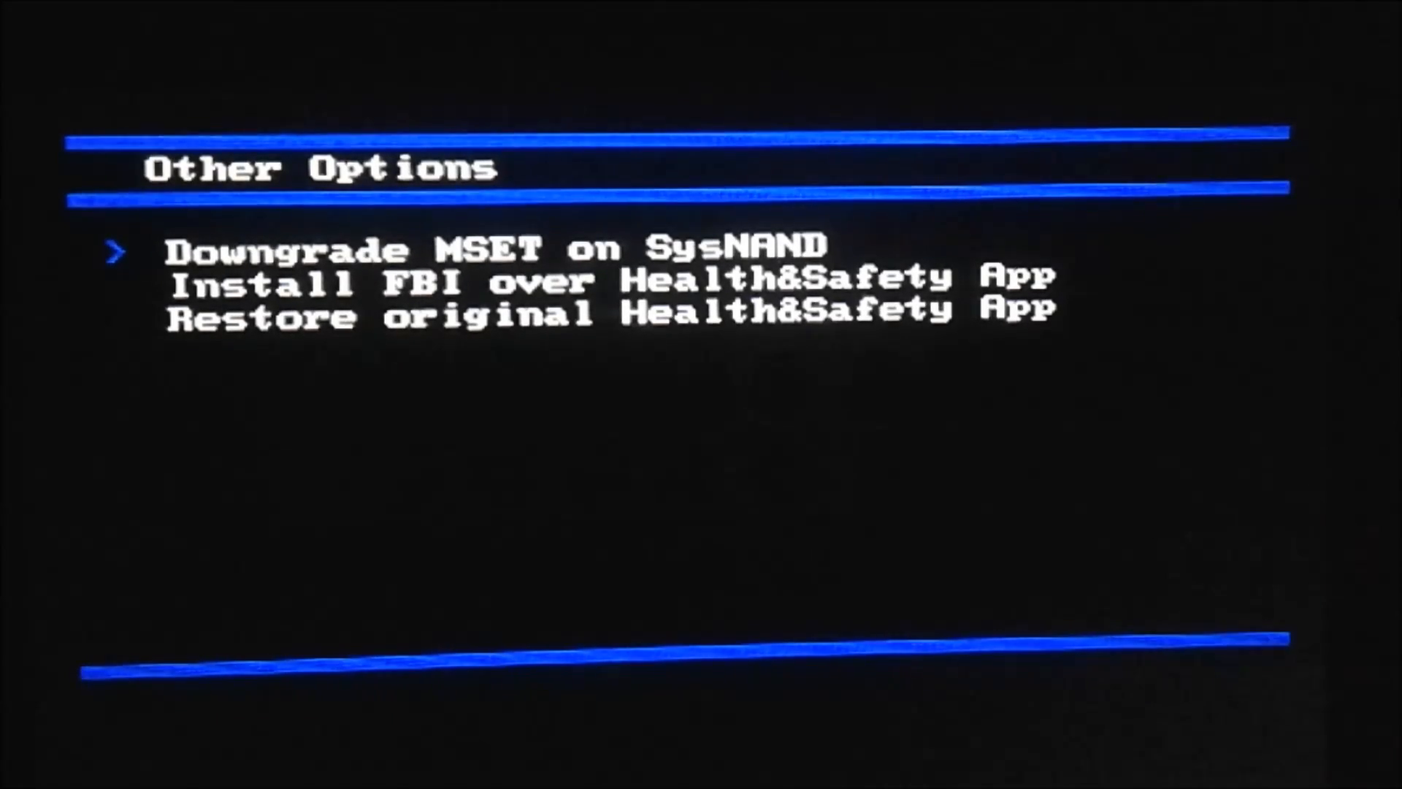
pyautogui.press('Down')
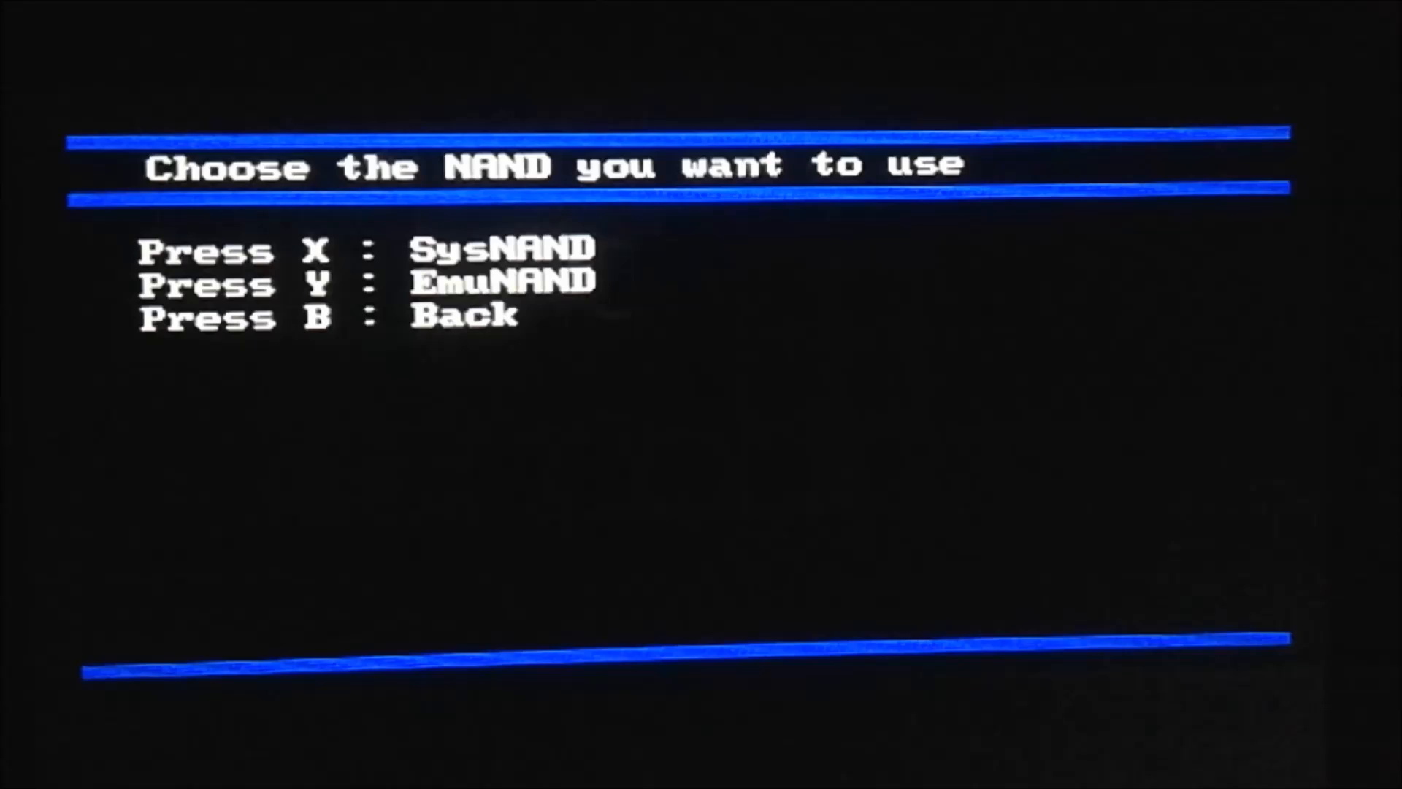
pyautogui.press('x')
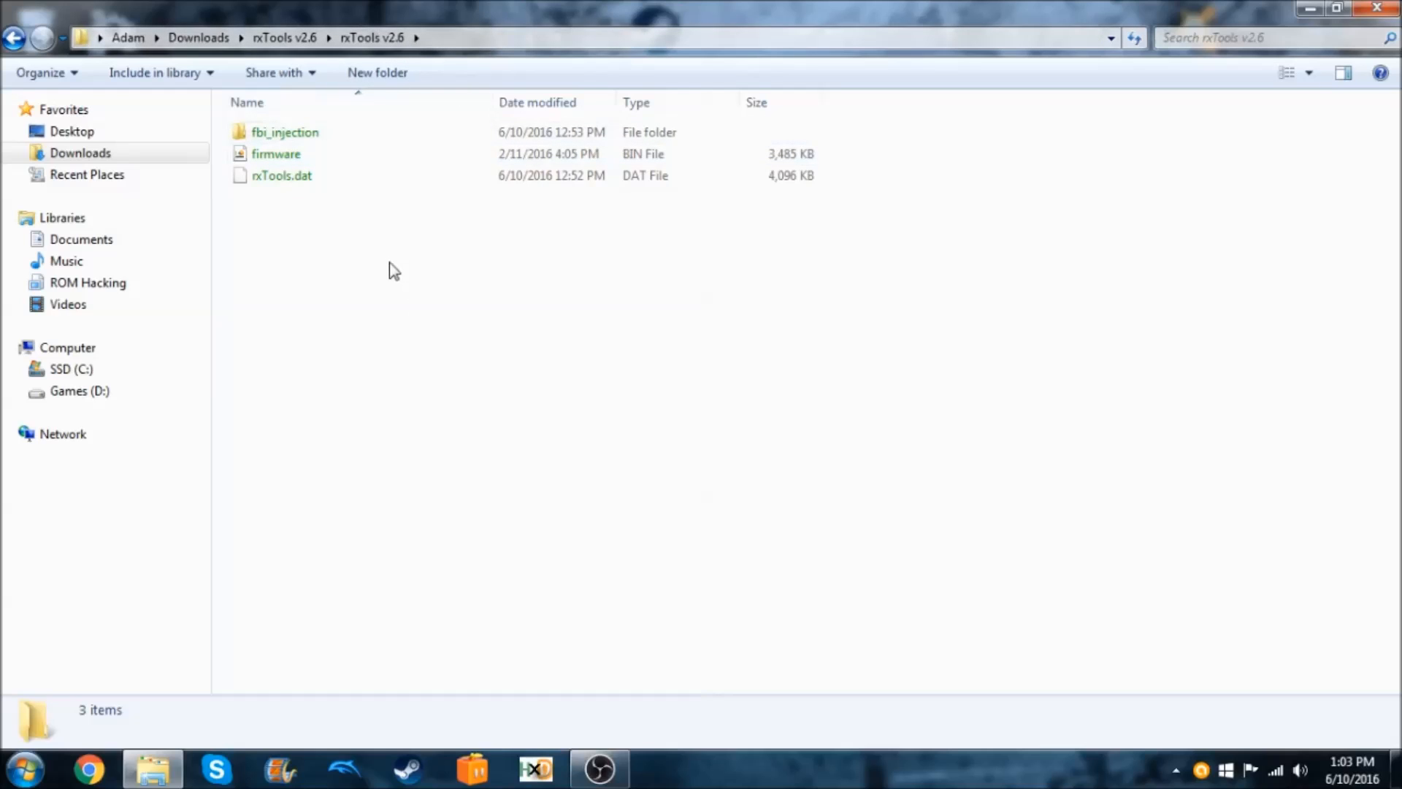
# Step: Open the fbi_injection > usa > v2051 folder
pyautogui.doubleClick(284, 132)
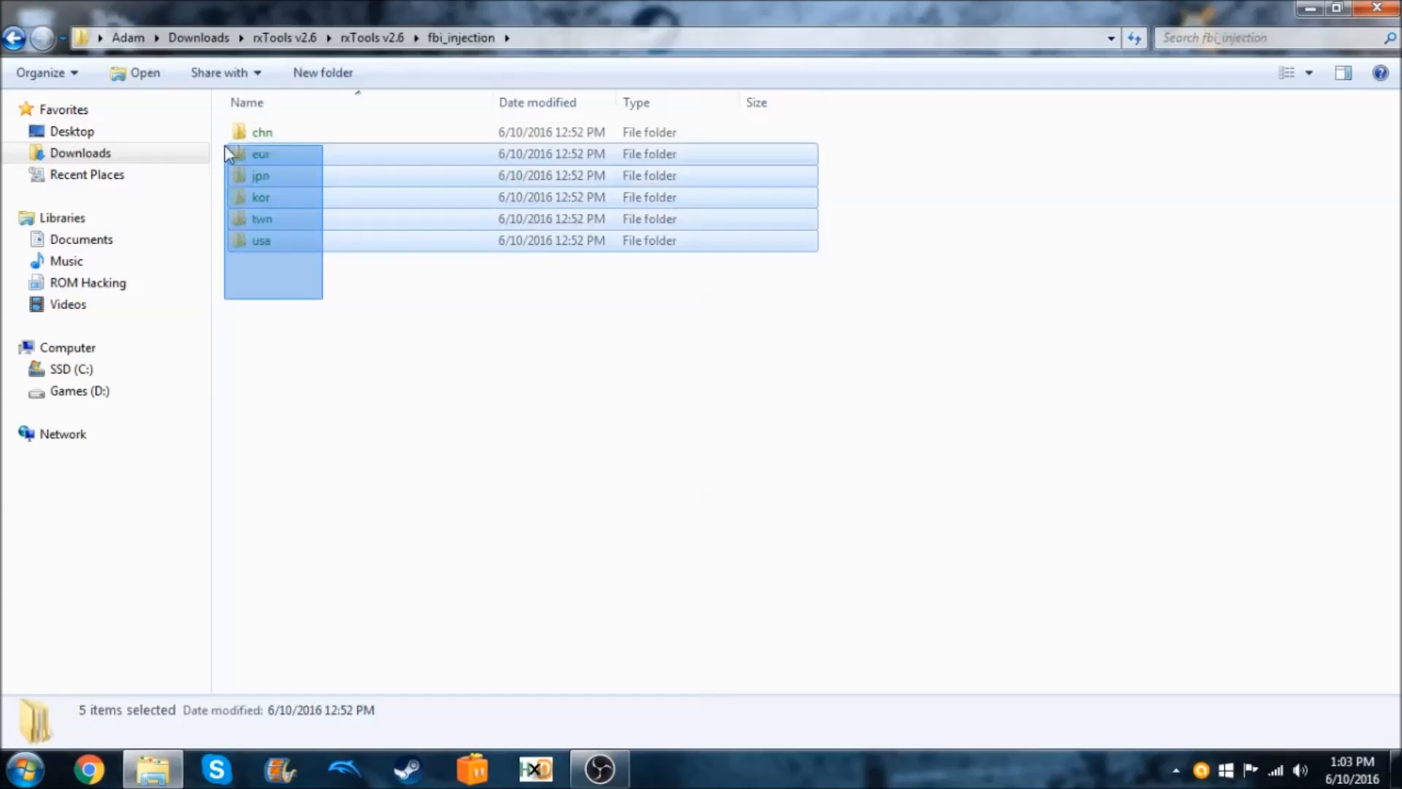
pyautogui.click(261, 240)
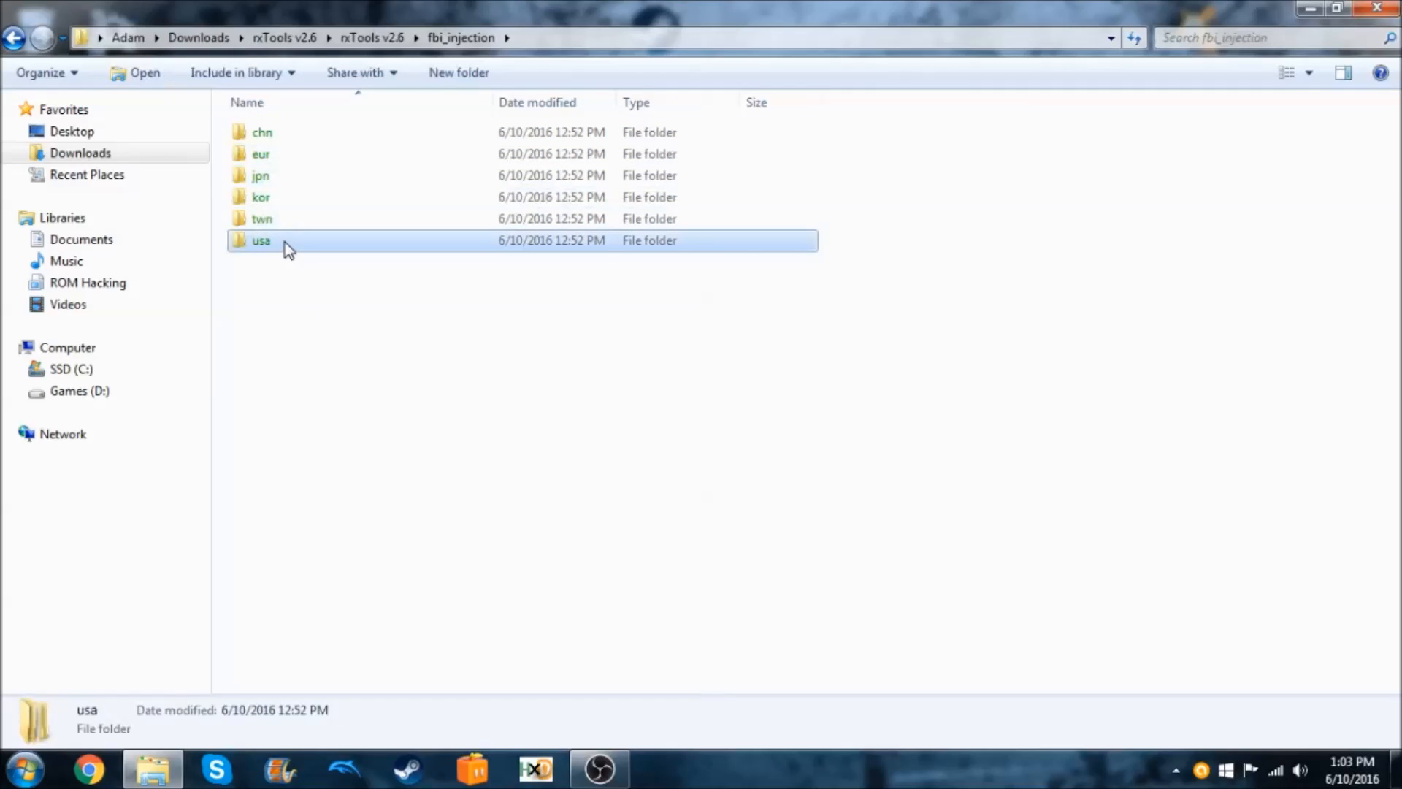
pyautogui.doubleClick(260, 240)
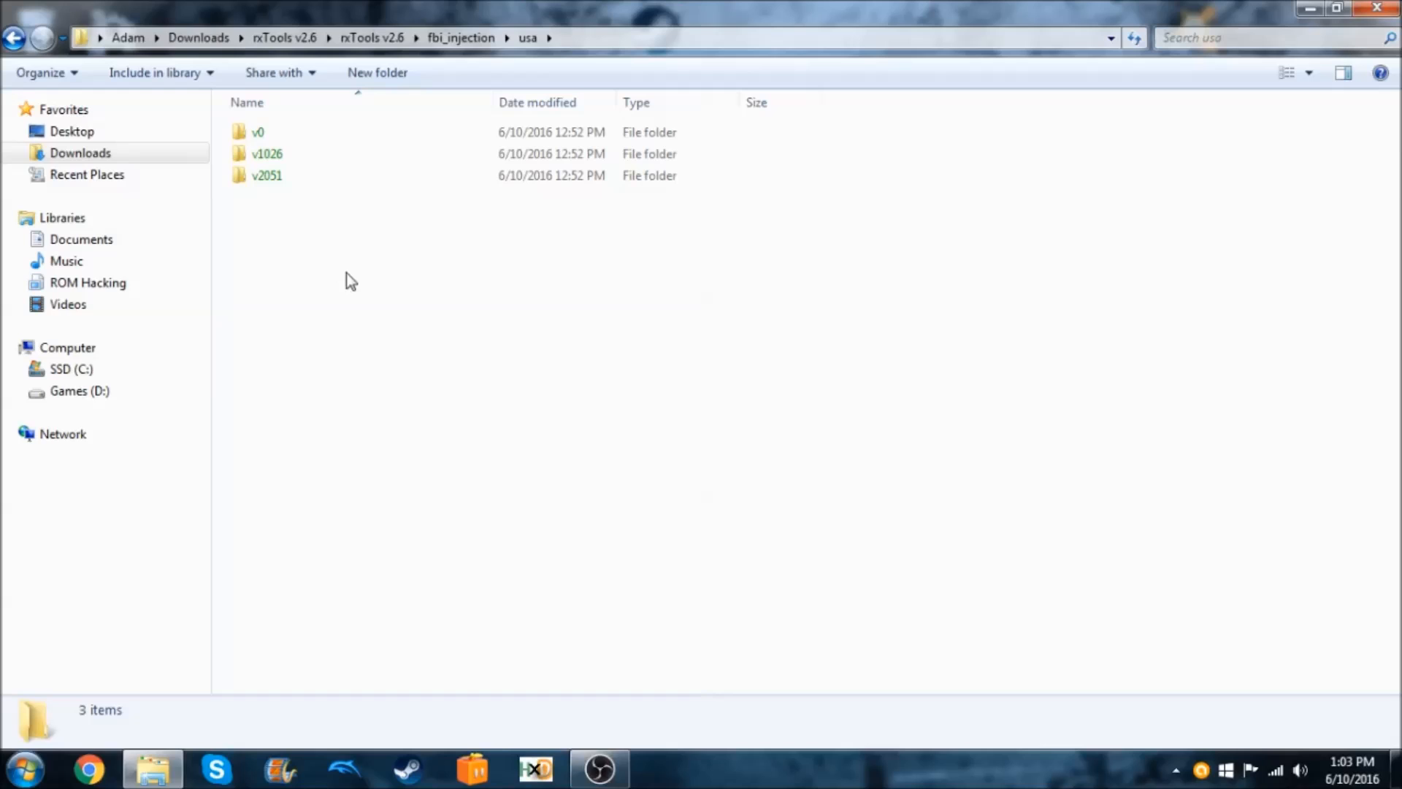
pyautogui.click(266, 176)
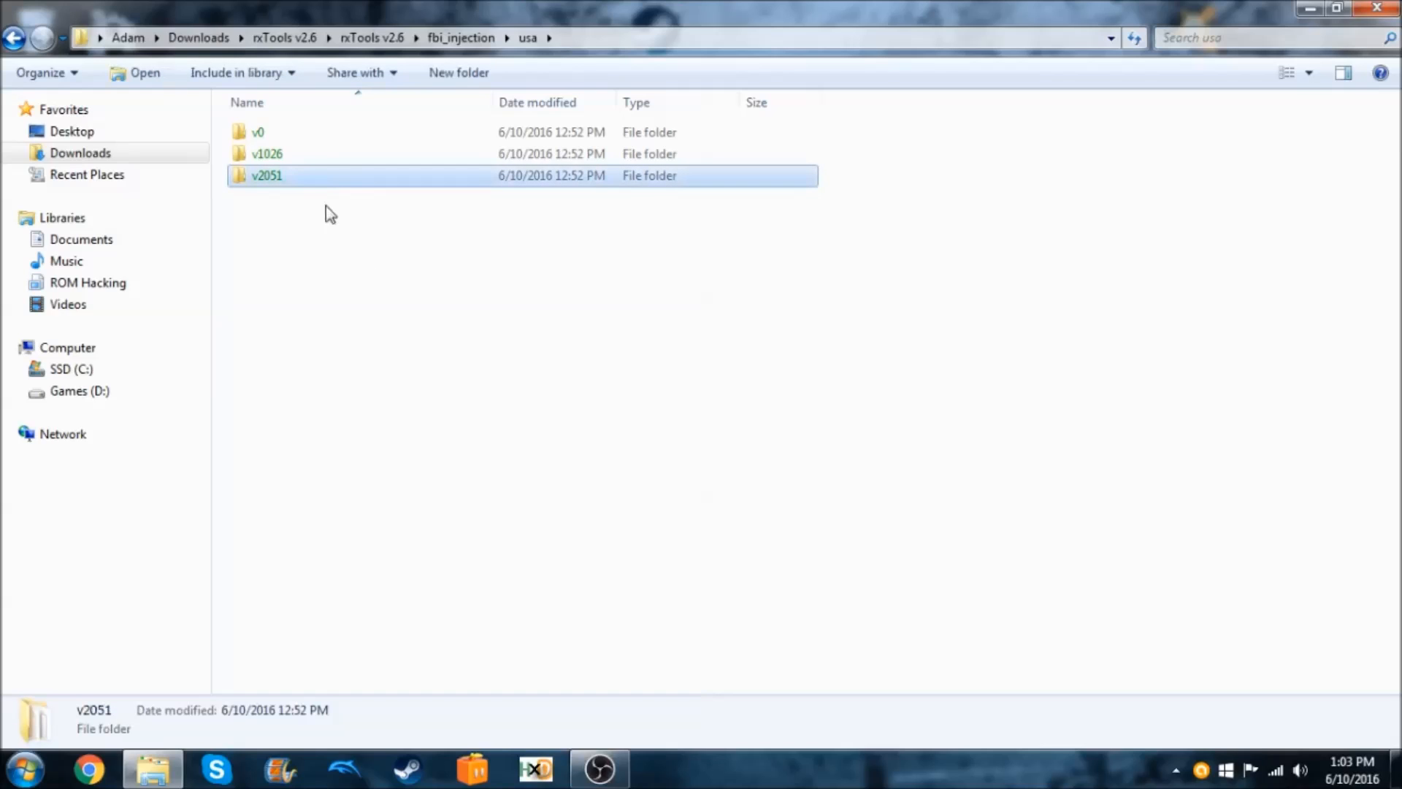
pyautogui.doubleClick(267, 176)
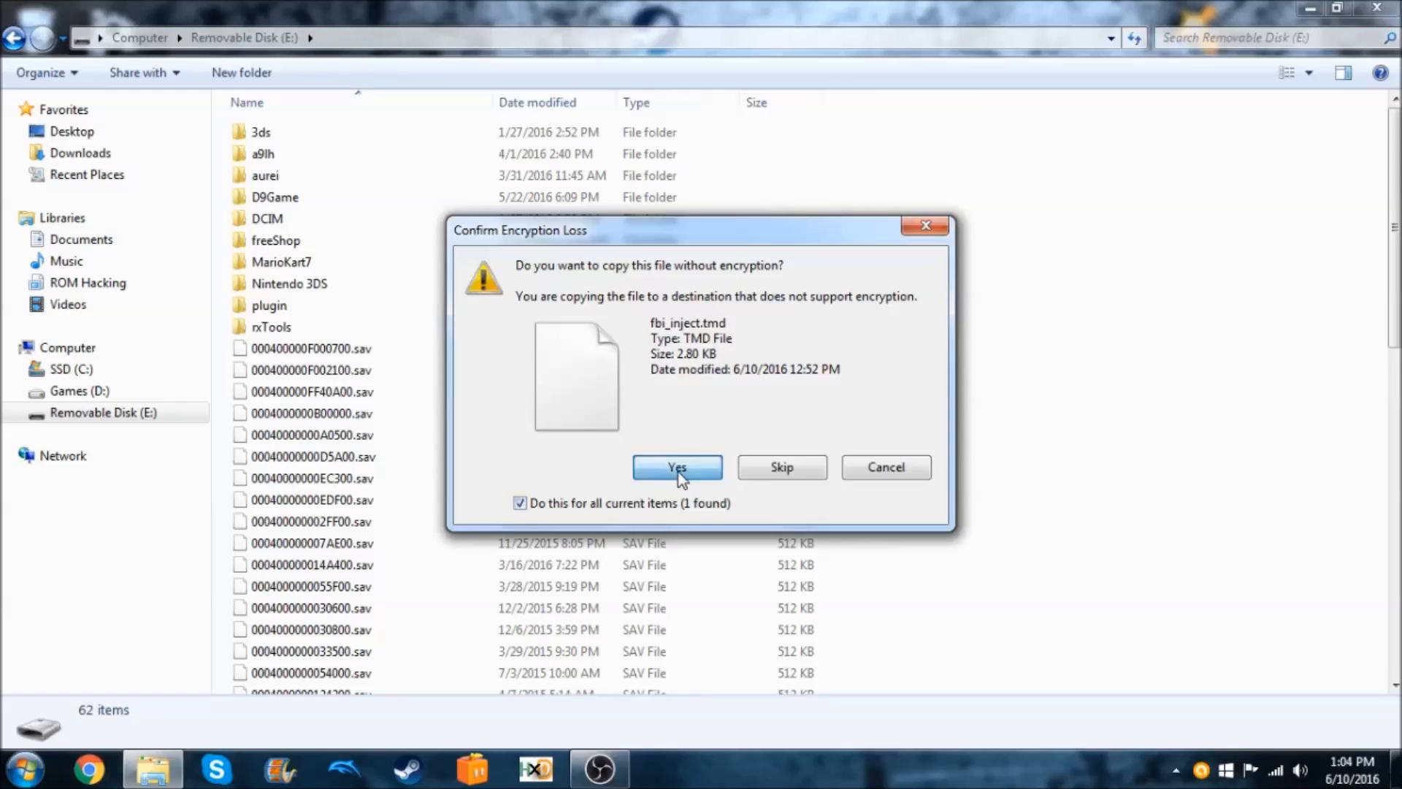
# Step: Copy the v2051 injection files to the SD card root without encryption
pyautogui.click(677, 467)
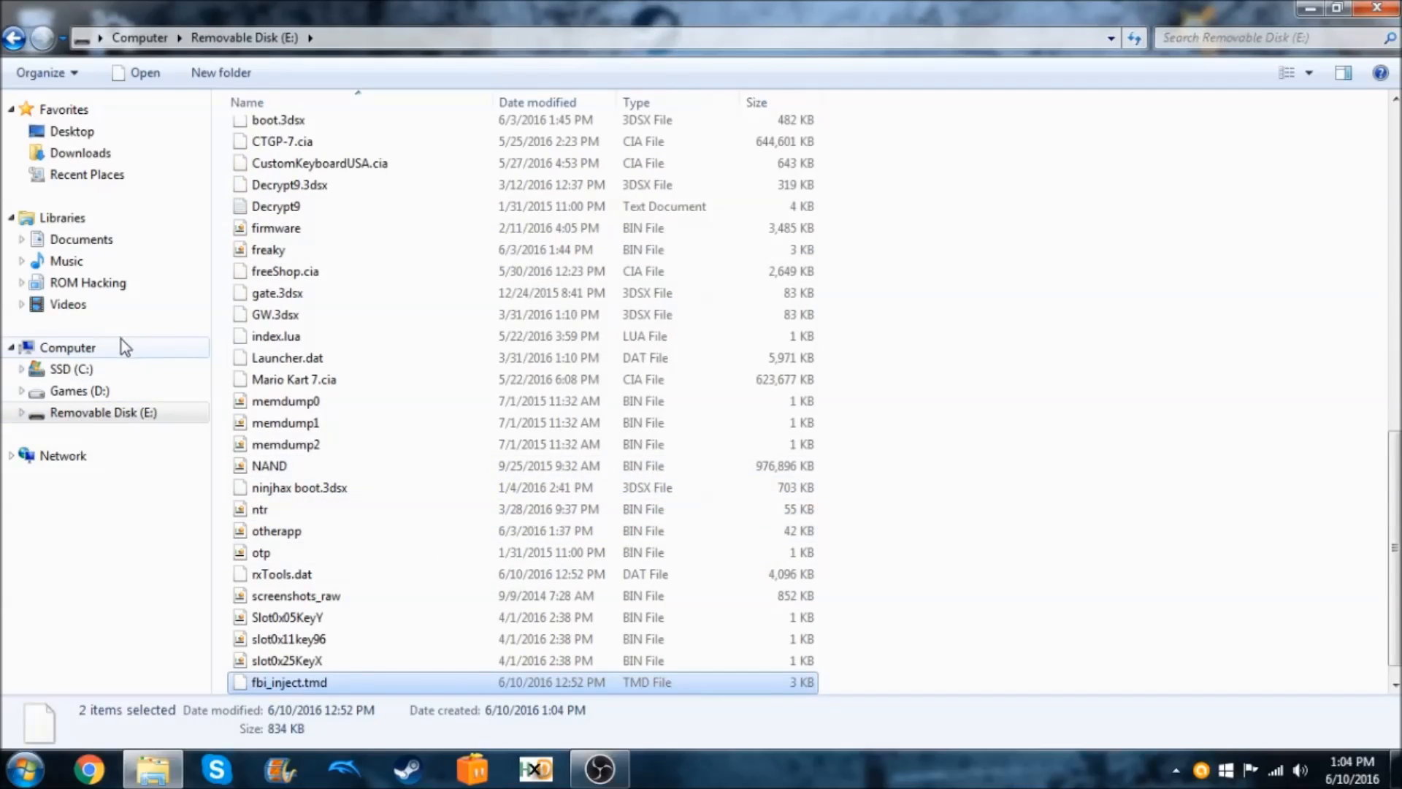
pyautogui.moveTo(120, 350)
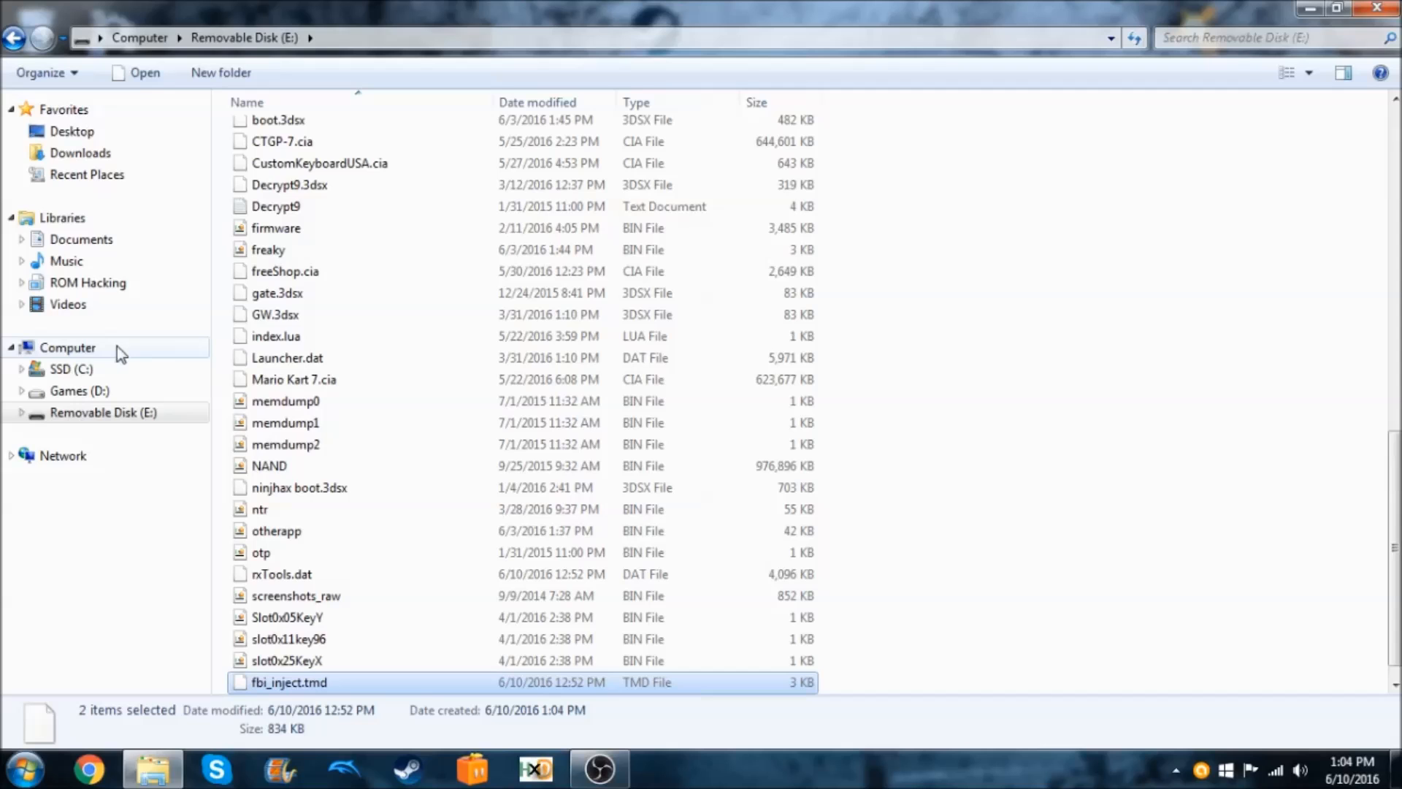
pyautogui.click(102, 412)
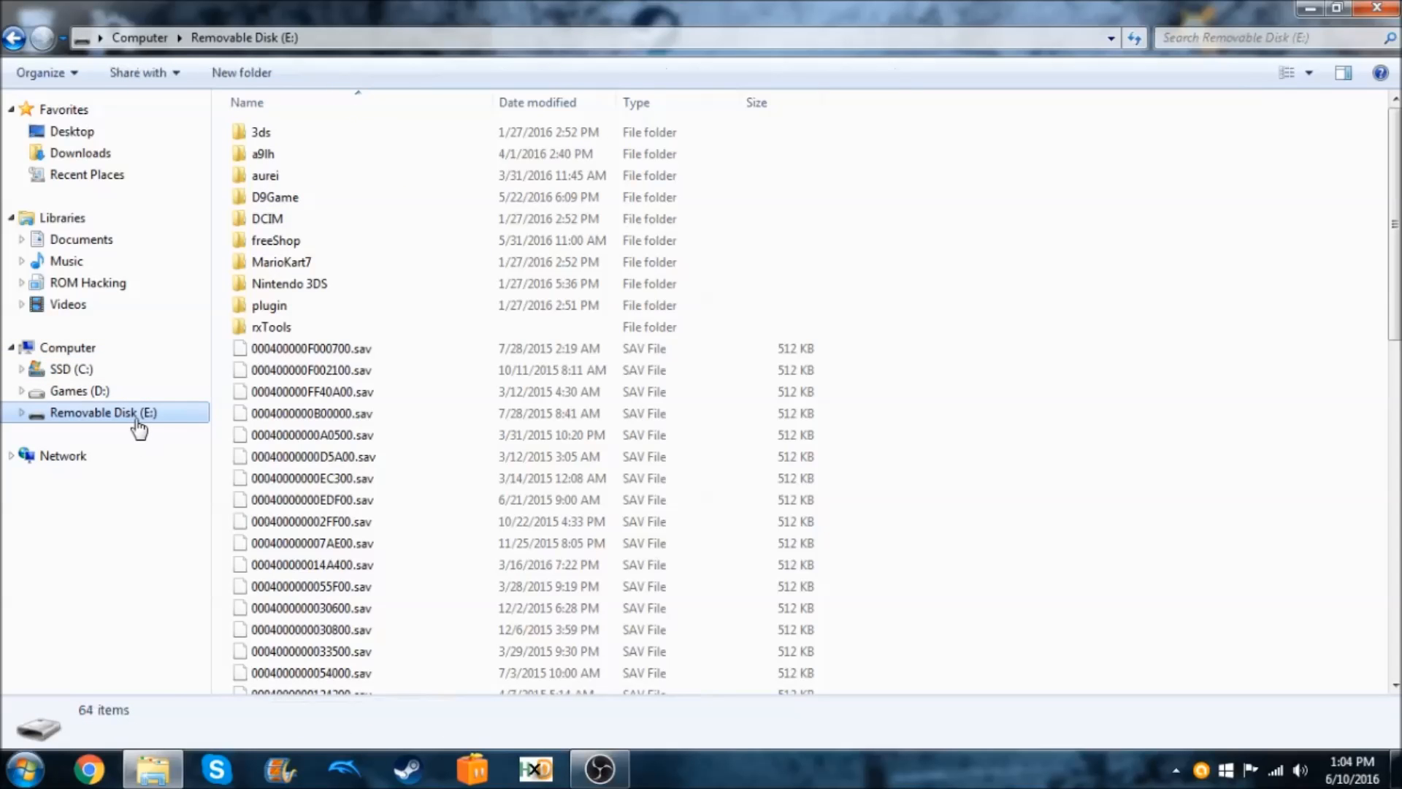
pyautogui.rightClick(103, 412)
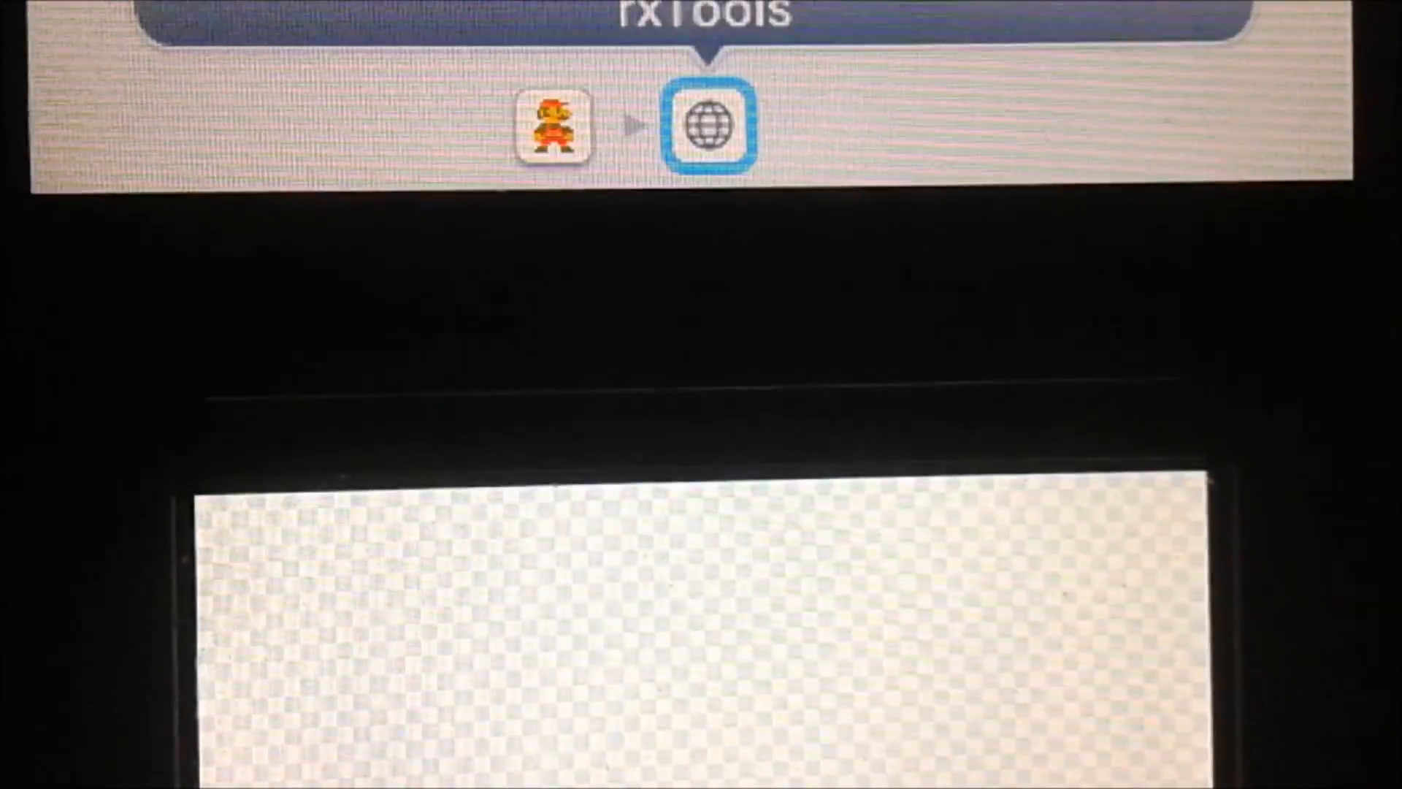
# Step: Launch rxTools from the exploit page in the 3DS browser
pyautogui.click(711, 128)
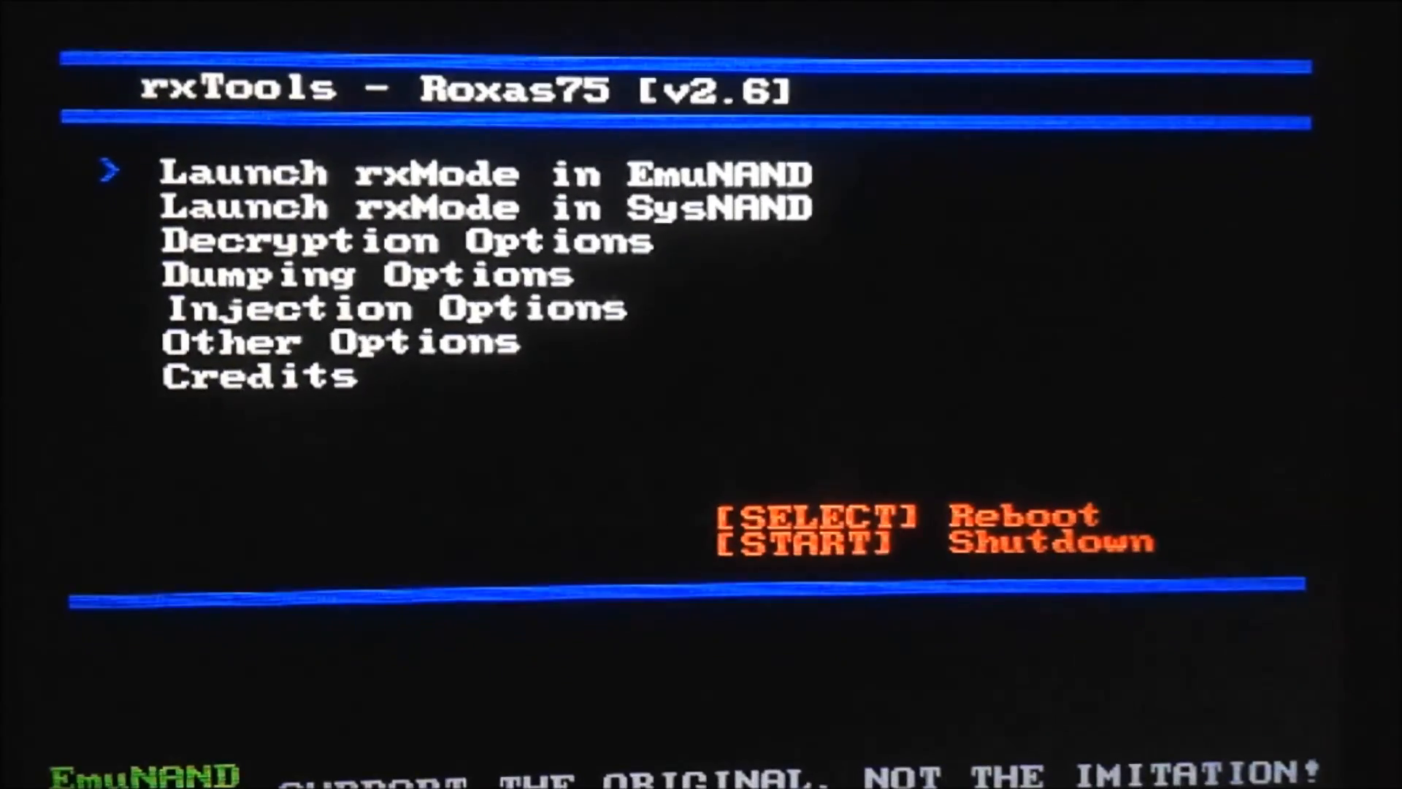
# Step: Run FBI Installation from Injection Options and exit once it finishes
pyautogui.press('down')
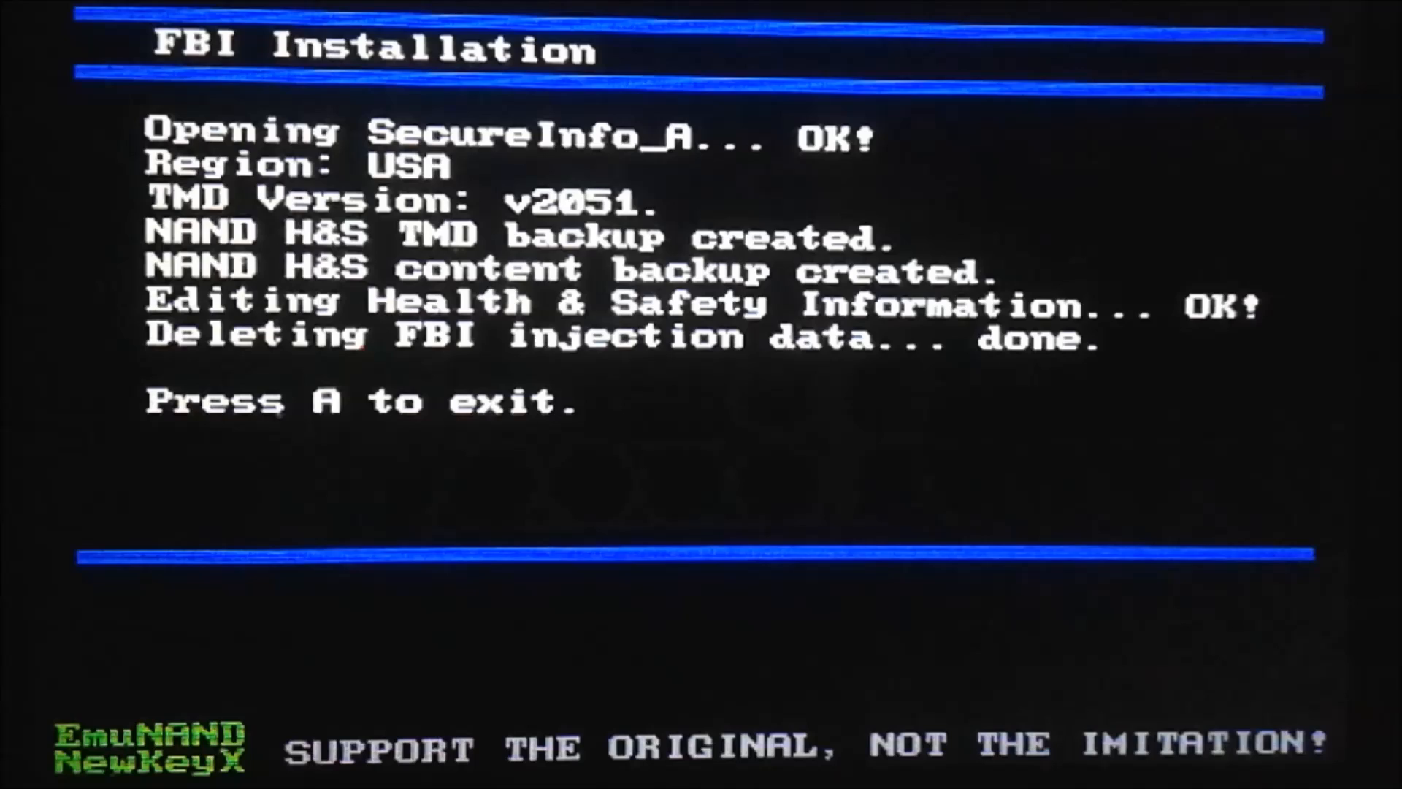
pyautogui.press('a')
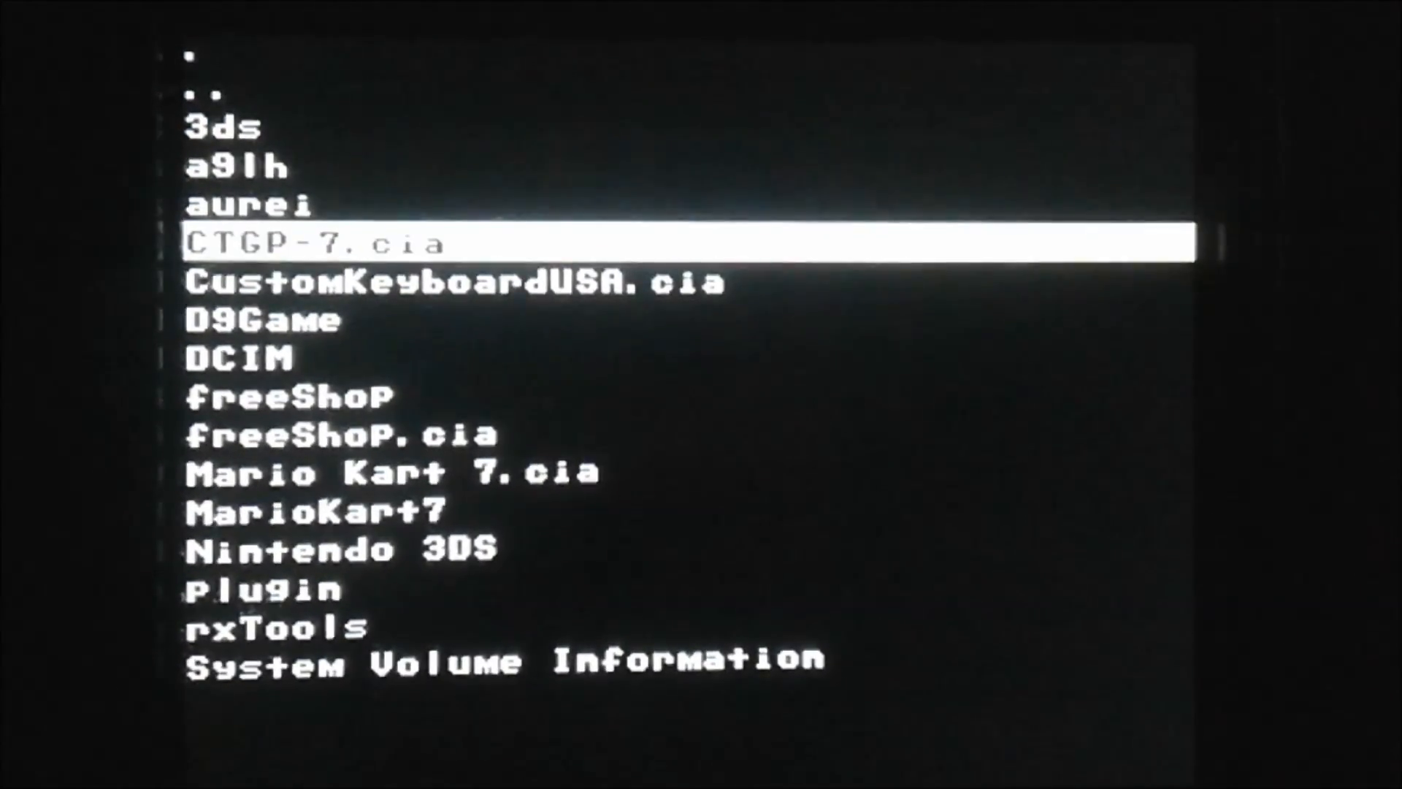
# Step: Select a CIA file in FBI's SD list and confirm installing it
pyautogui.press('down')
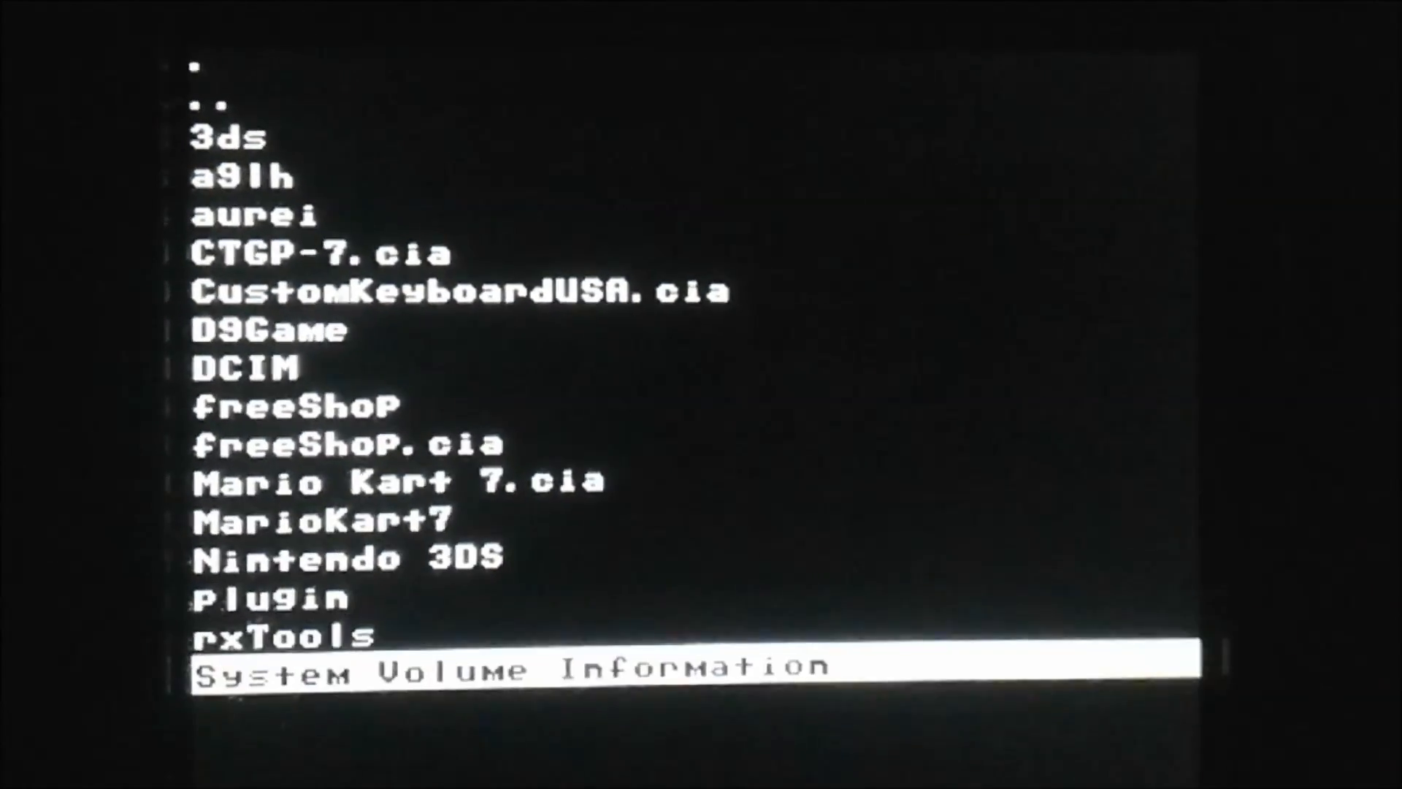
pyautogui.press('up')
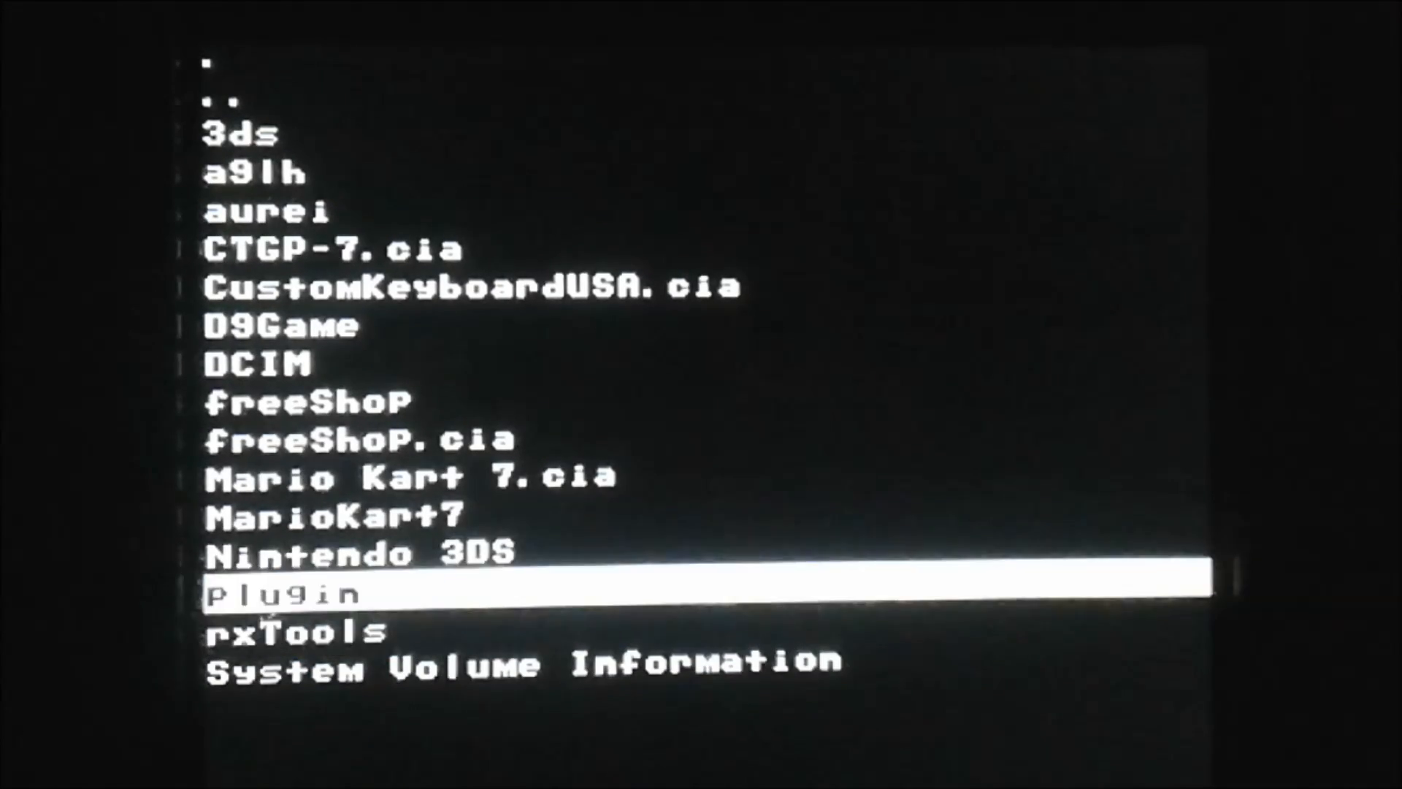
pyautogui.press('up')
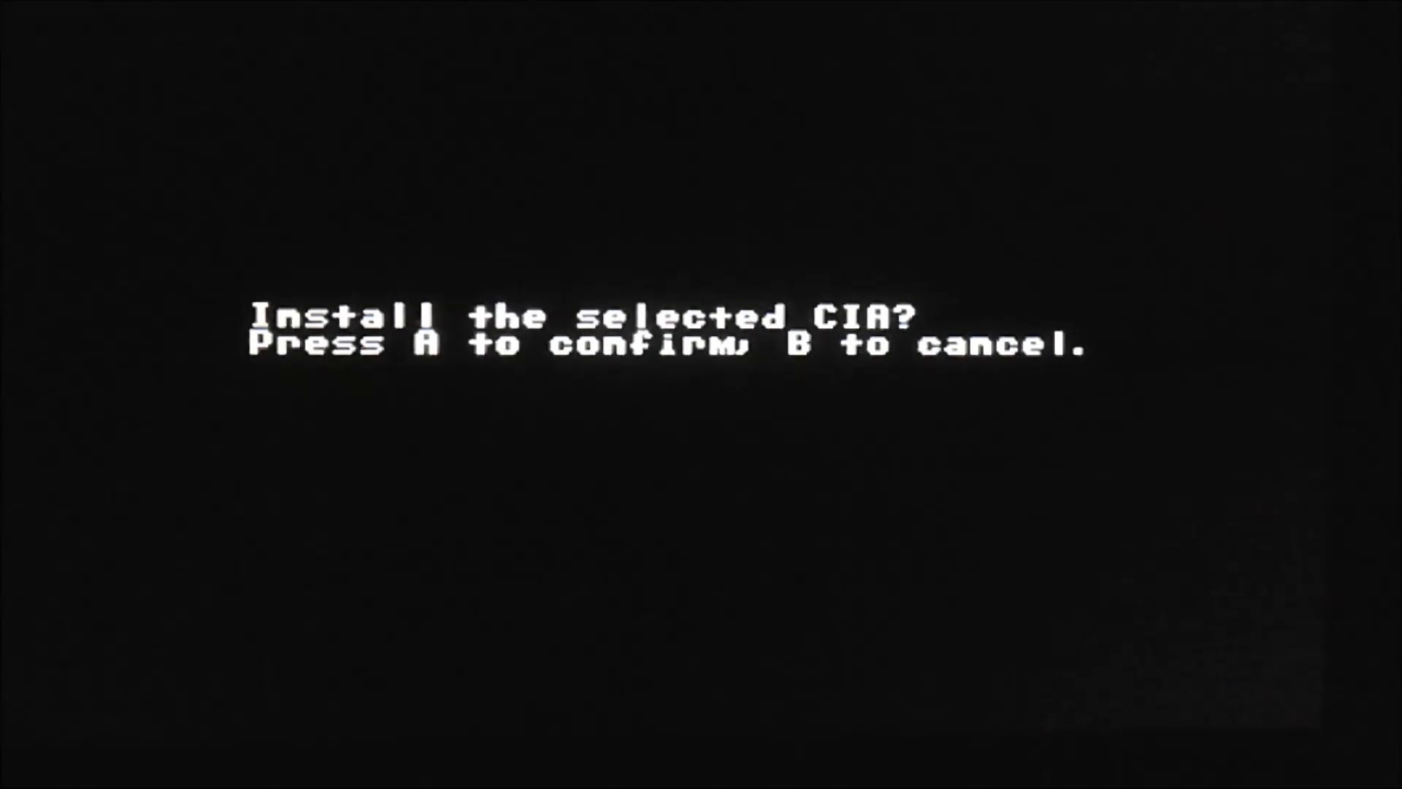
pyautogui.press('a')
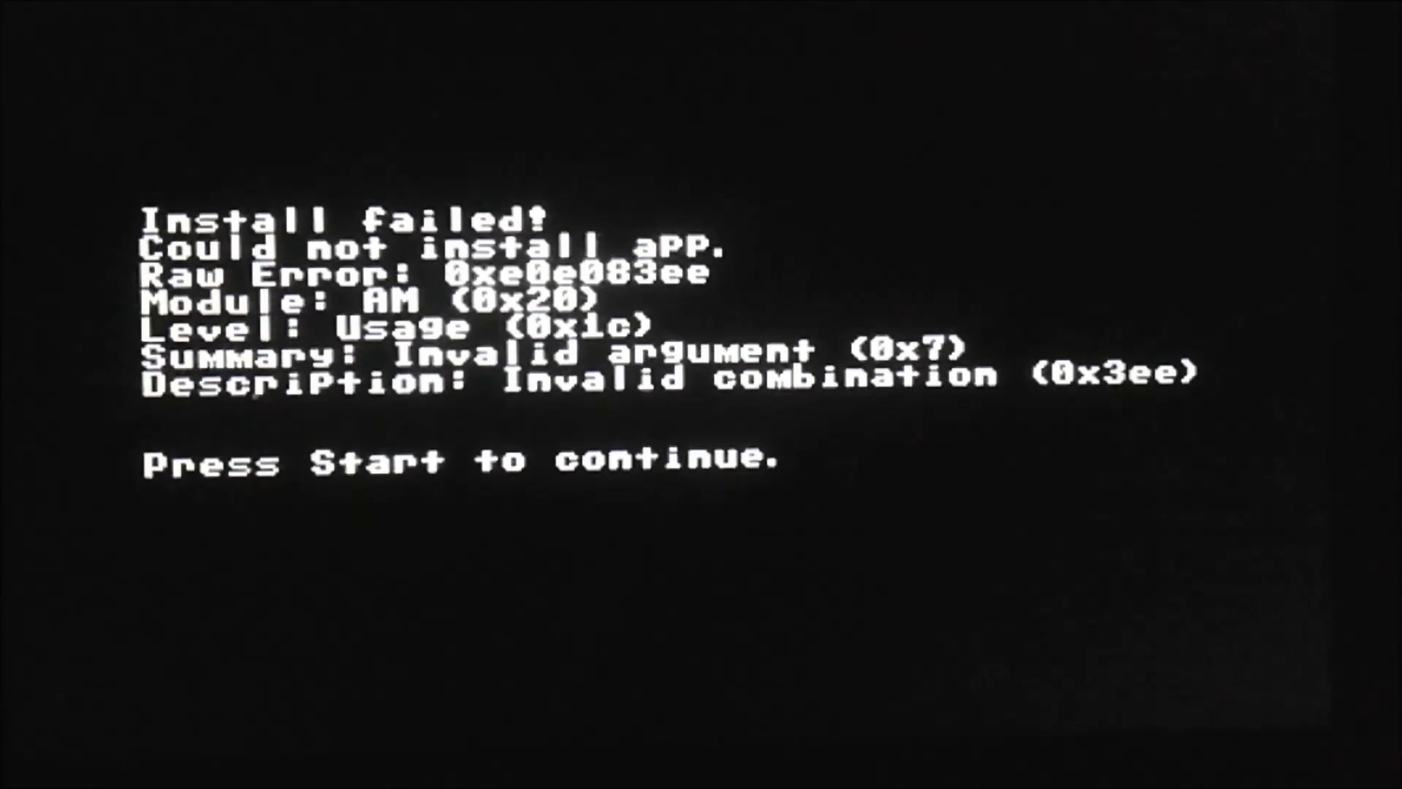